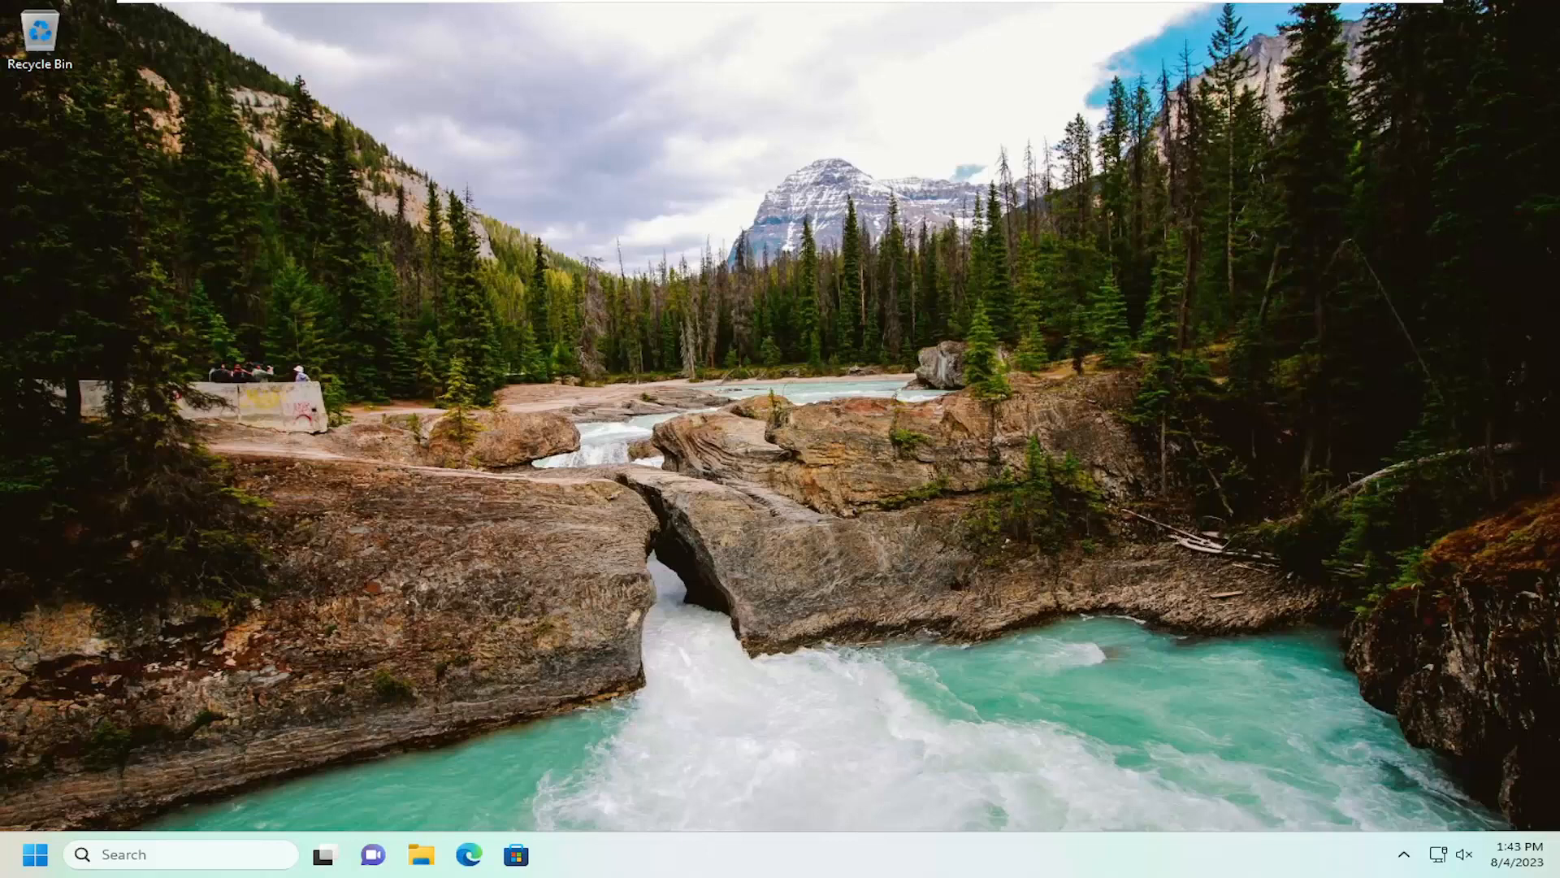
mouse_move(365, 593)
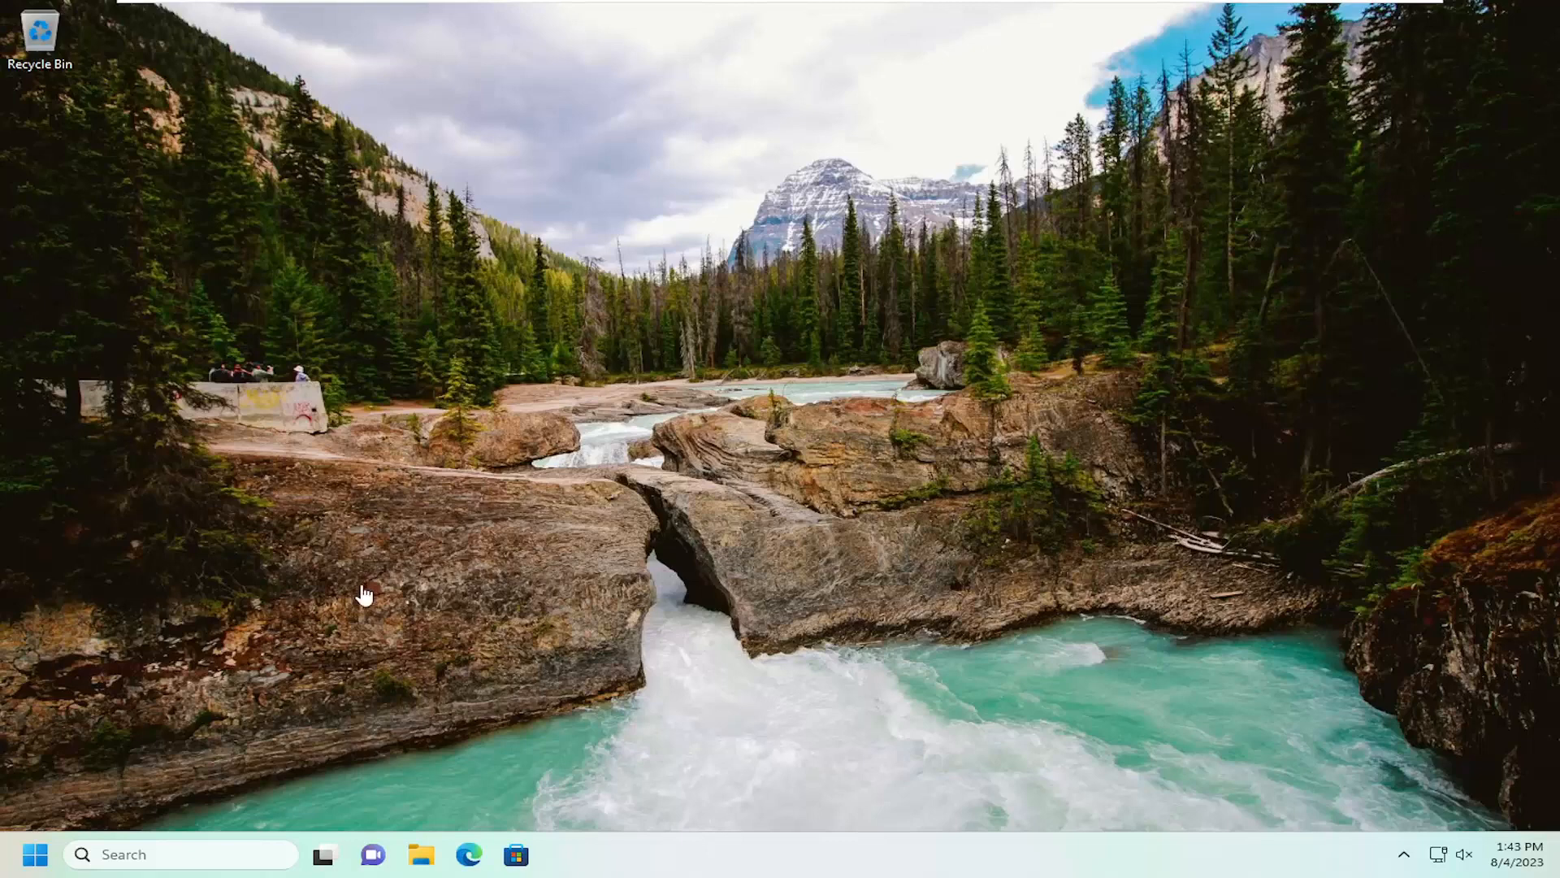
mouse_move(13, 870)
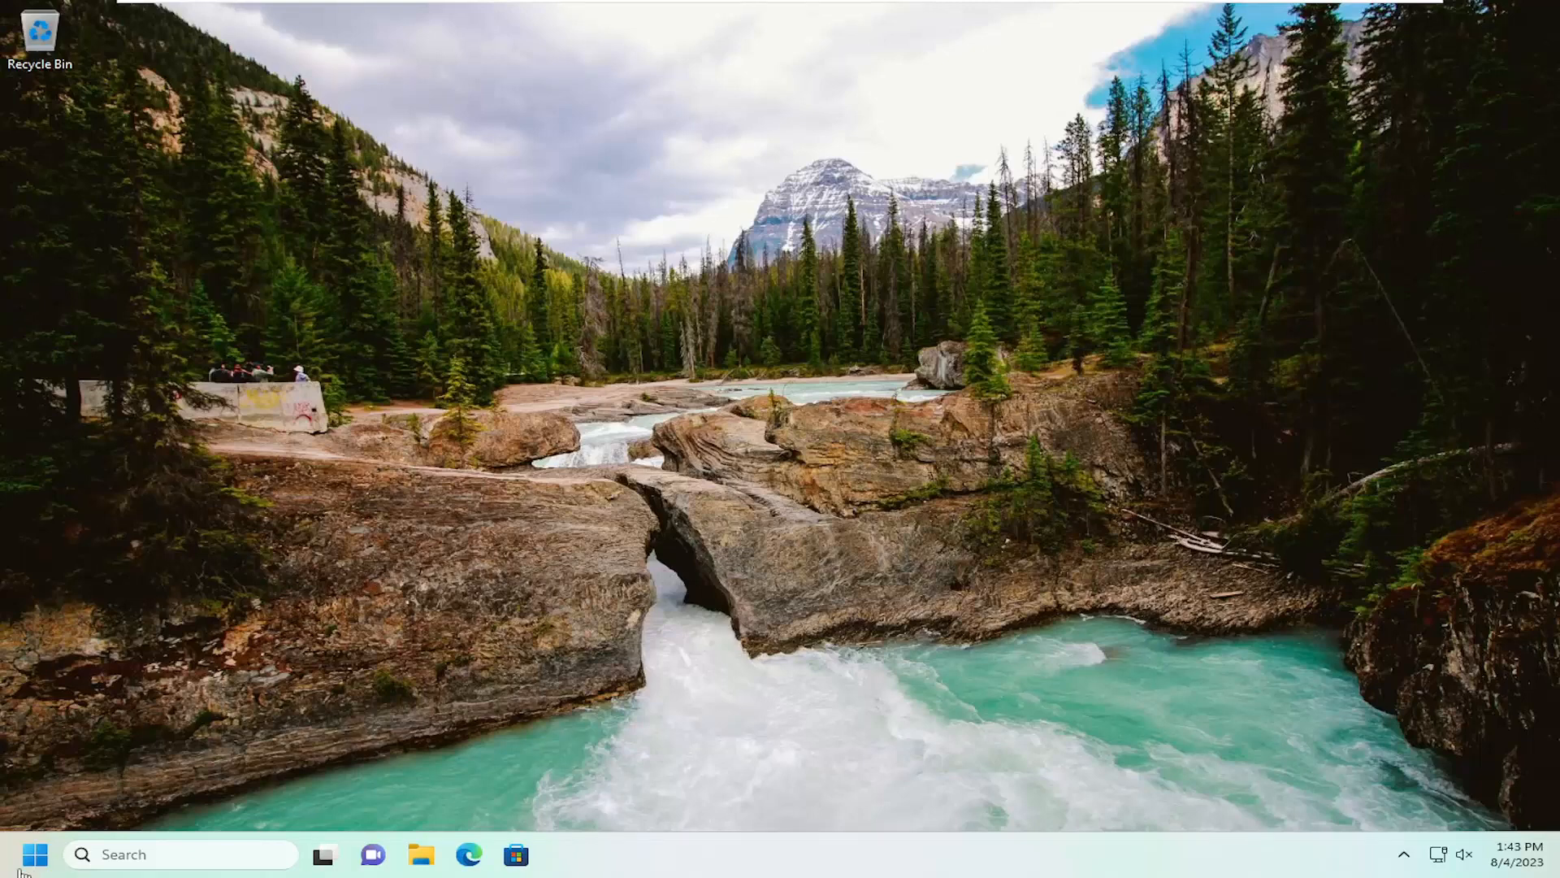
Search the Start menu for regedit and run Registry Editor as administrator
left_click(35, 854)
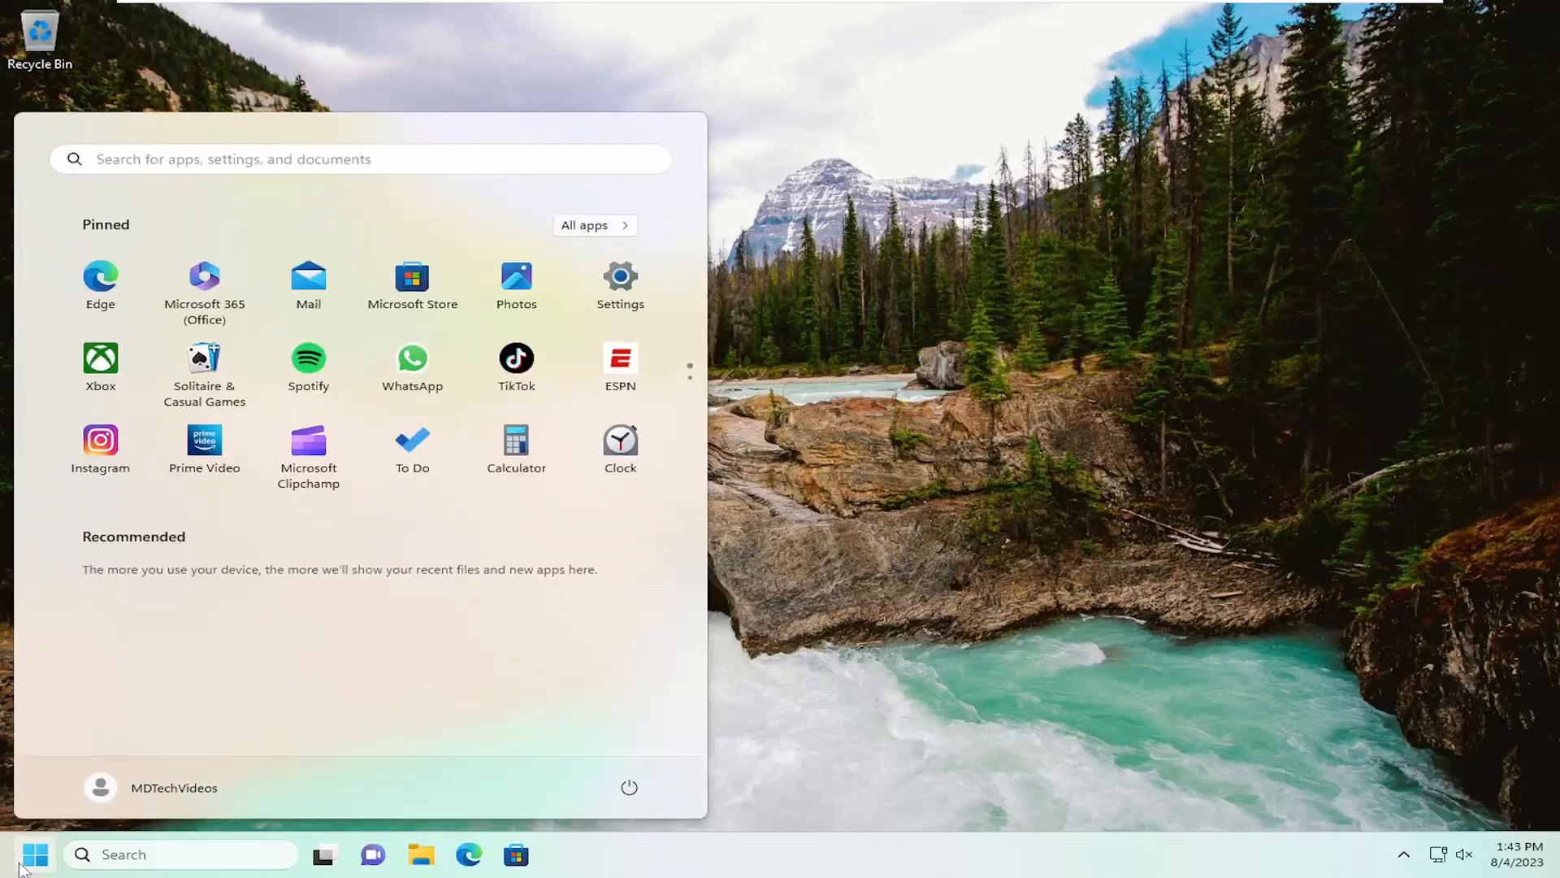
type("regedit")
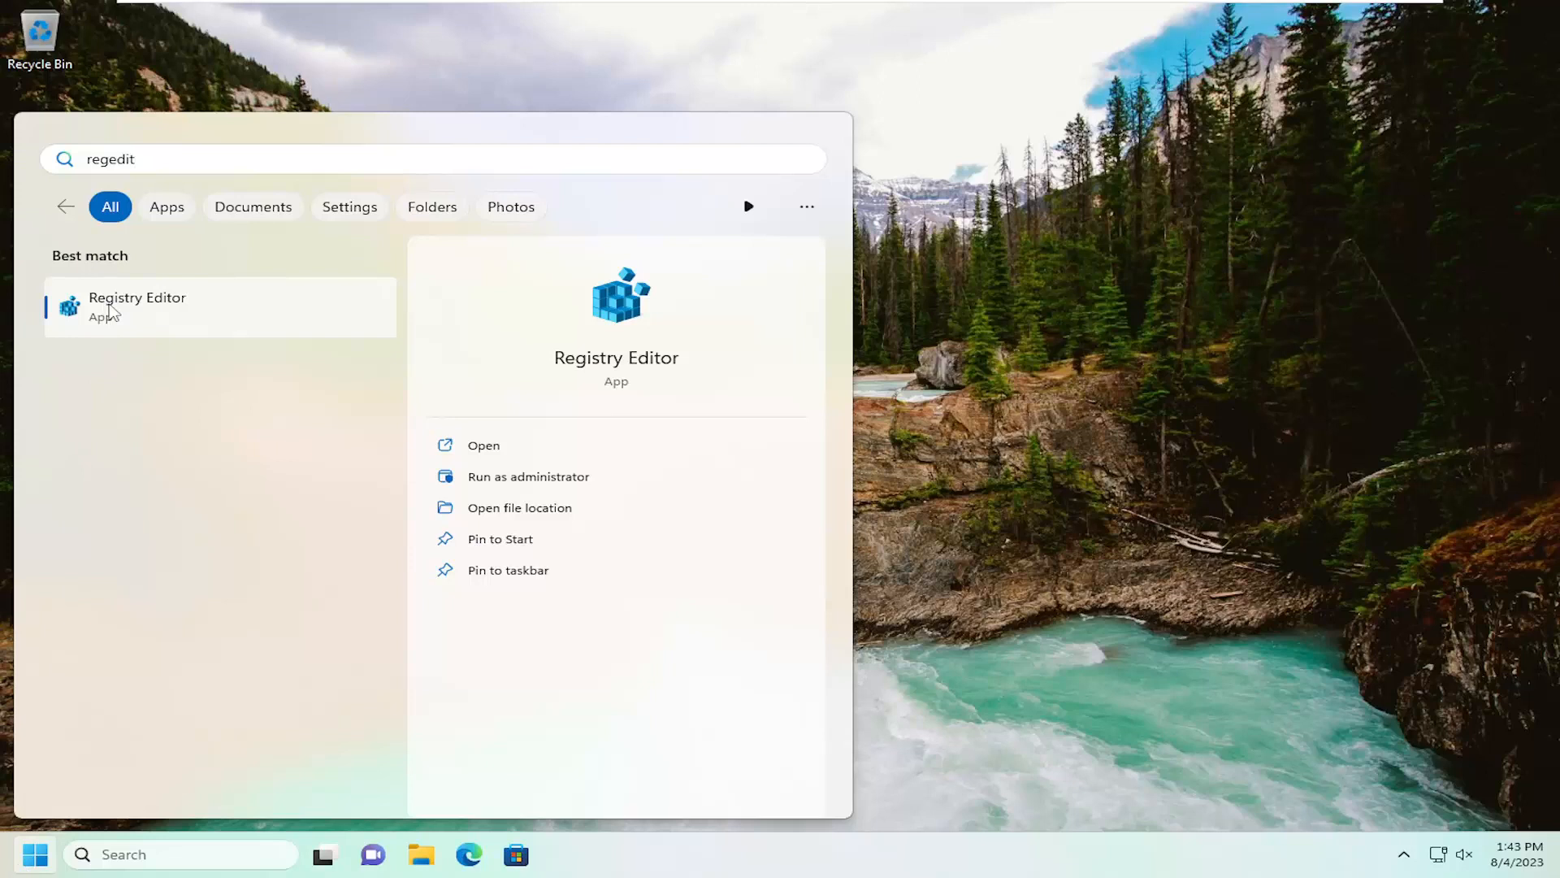
right_click(136, 306)
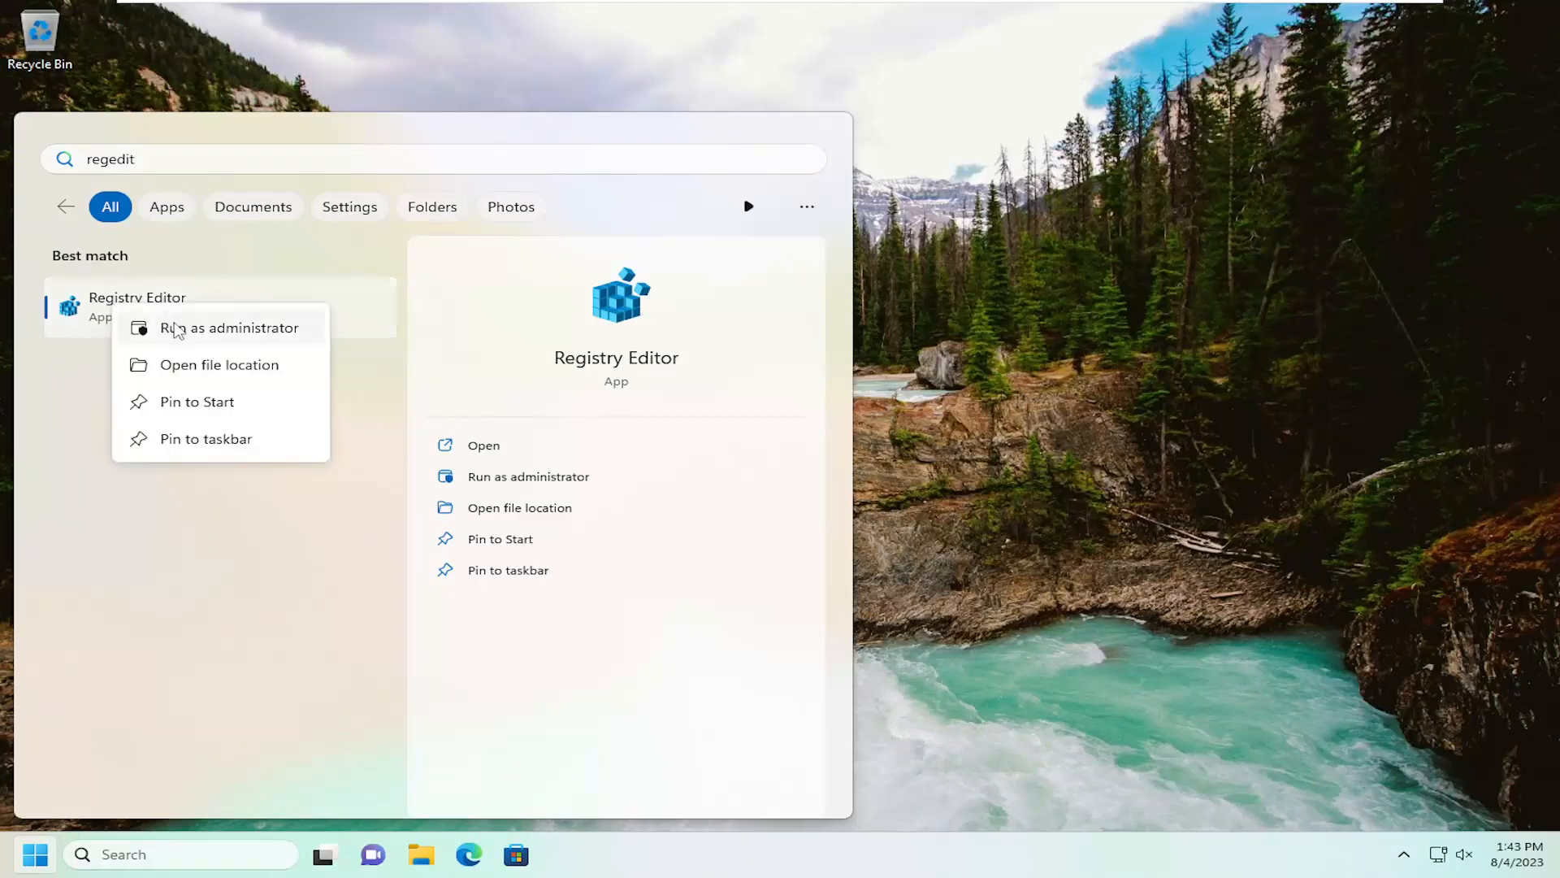
left_click(229, 328)
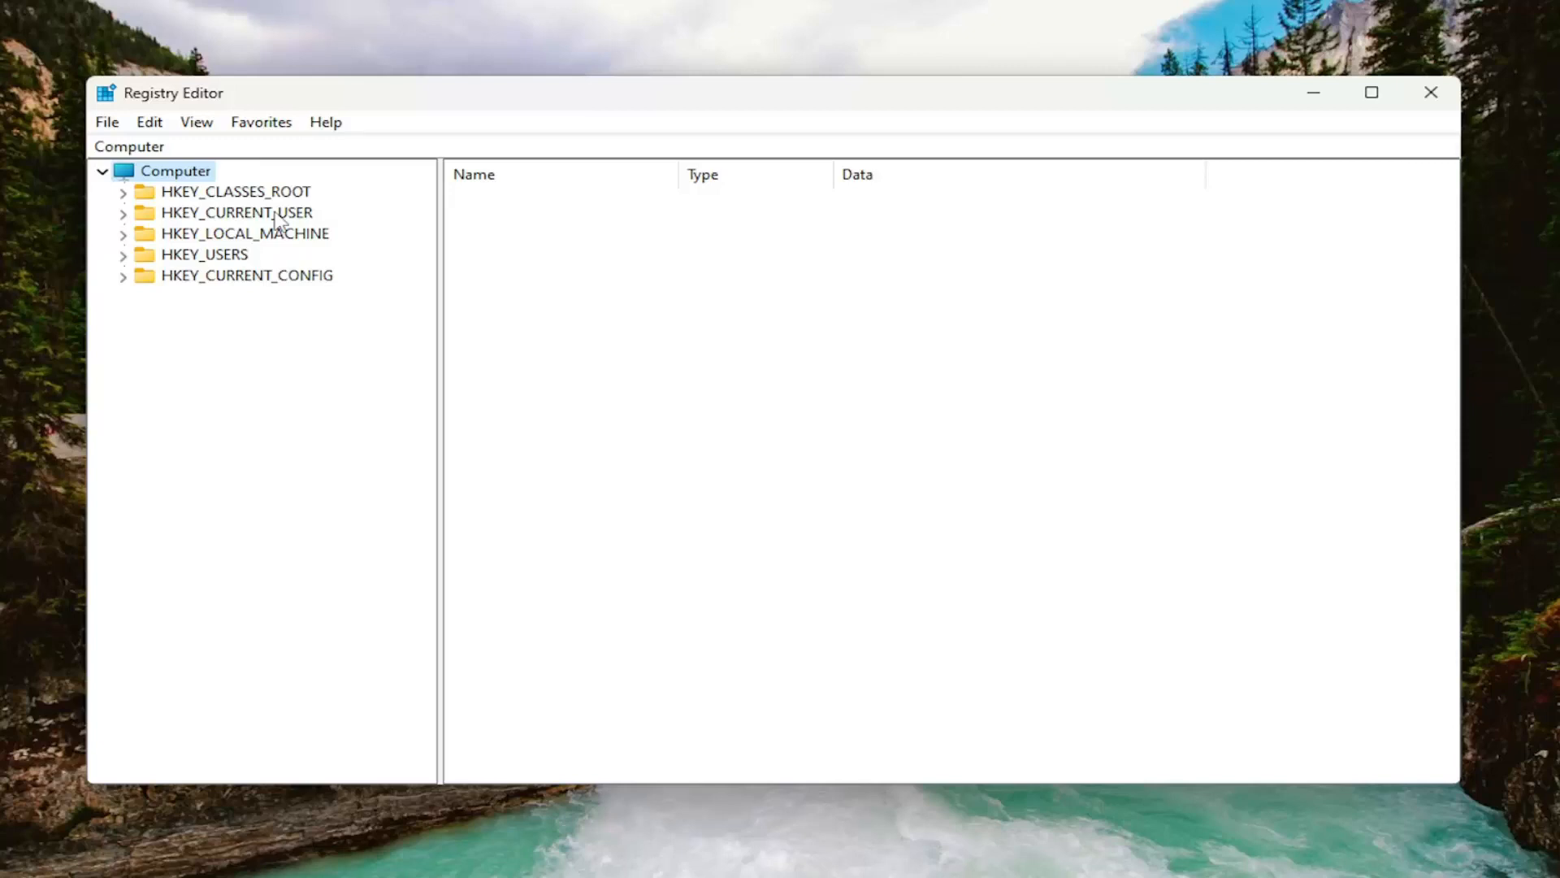
left_click(105, 121)
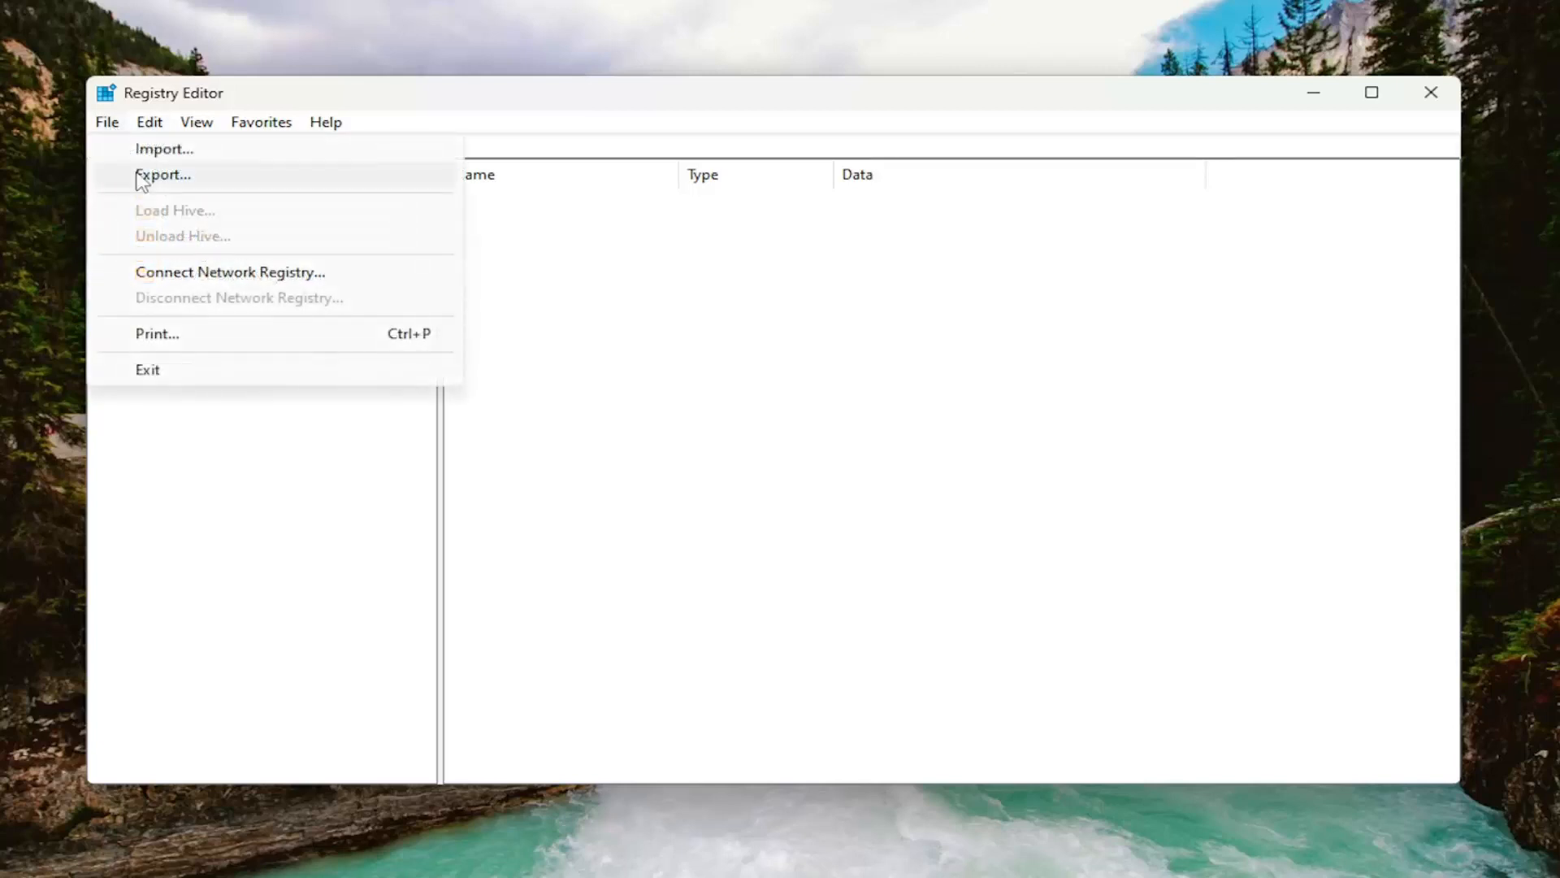
left_click(163, 173)
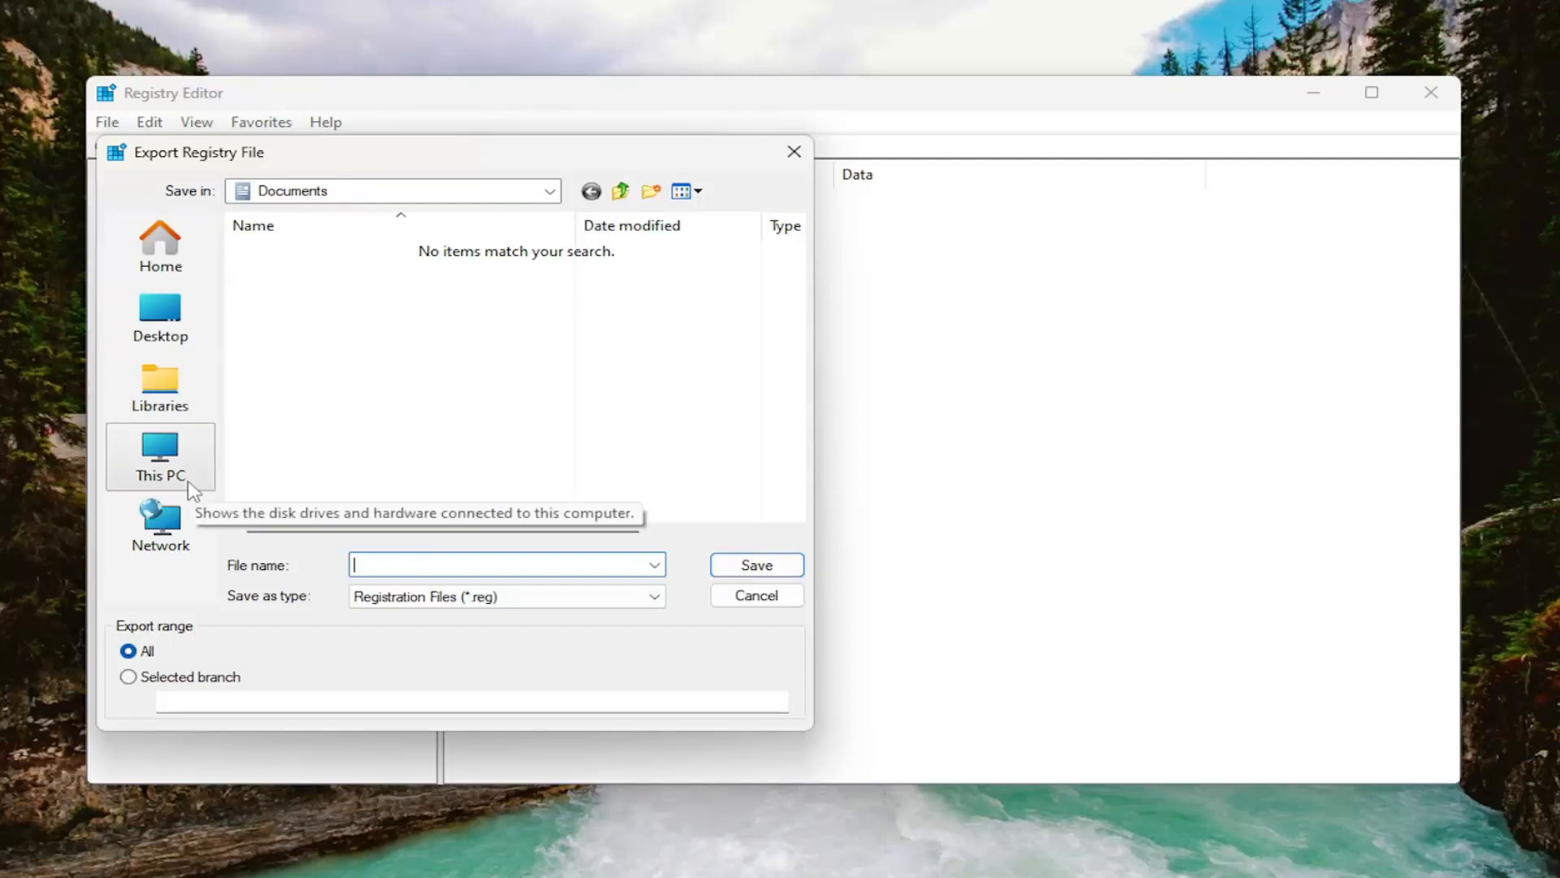
left_click(159, 455)
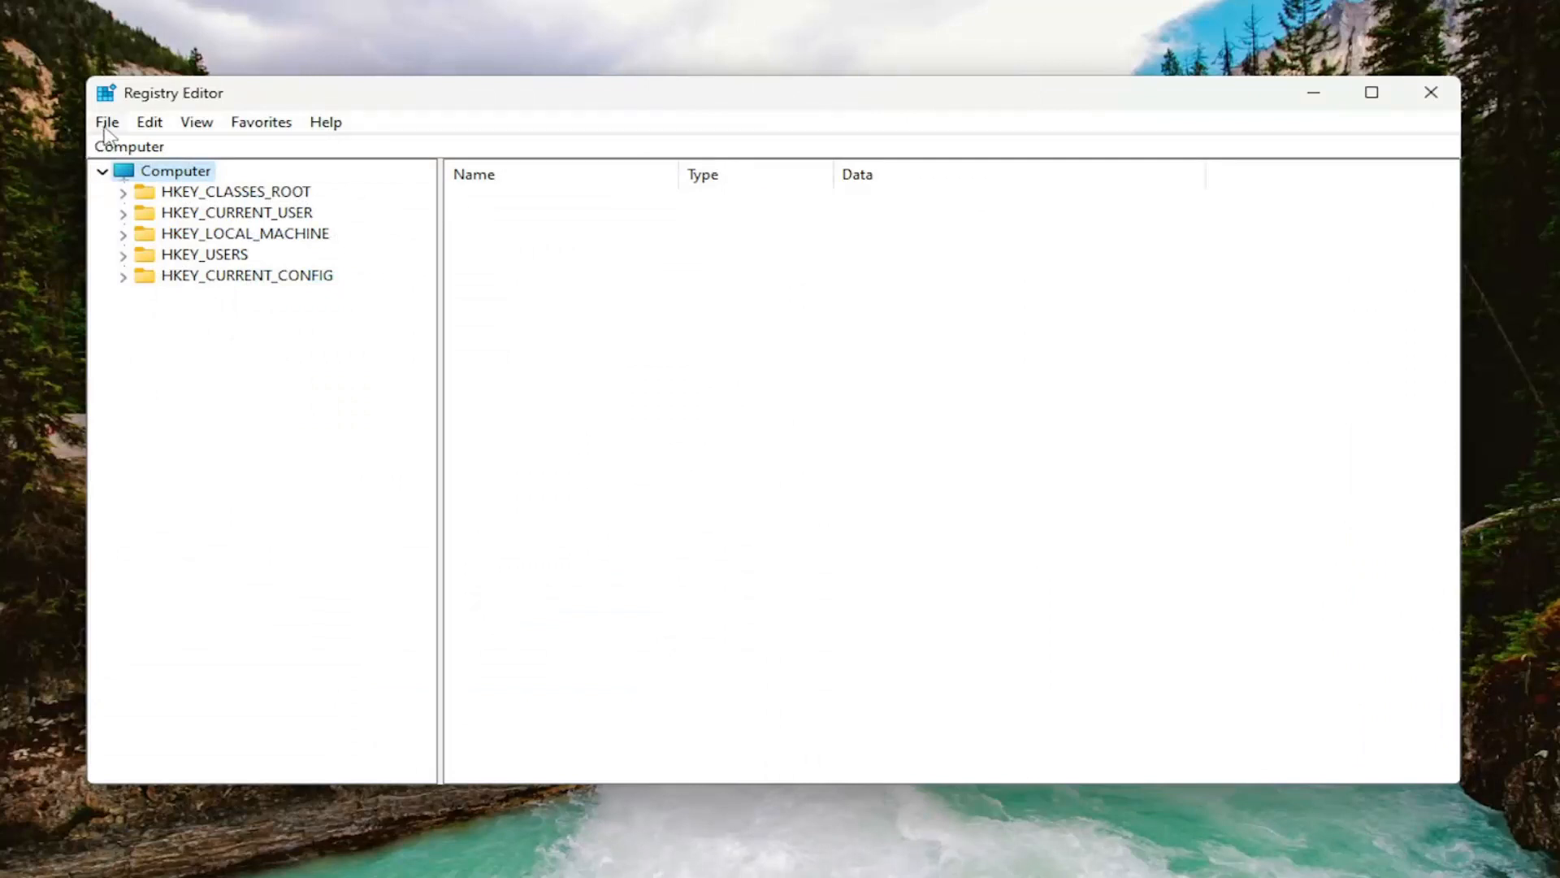
left_click(106, 121)
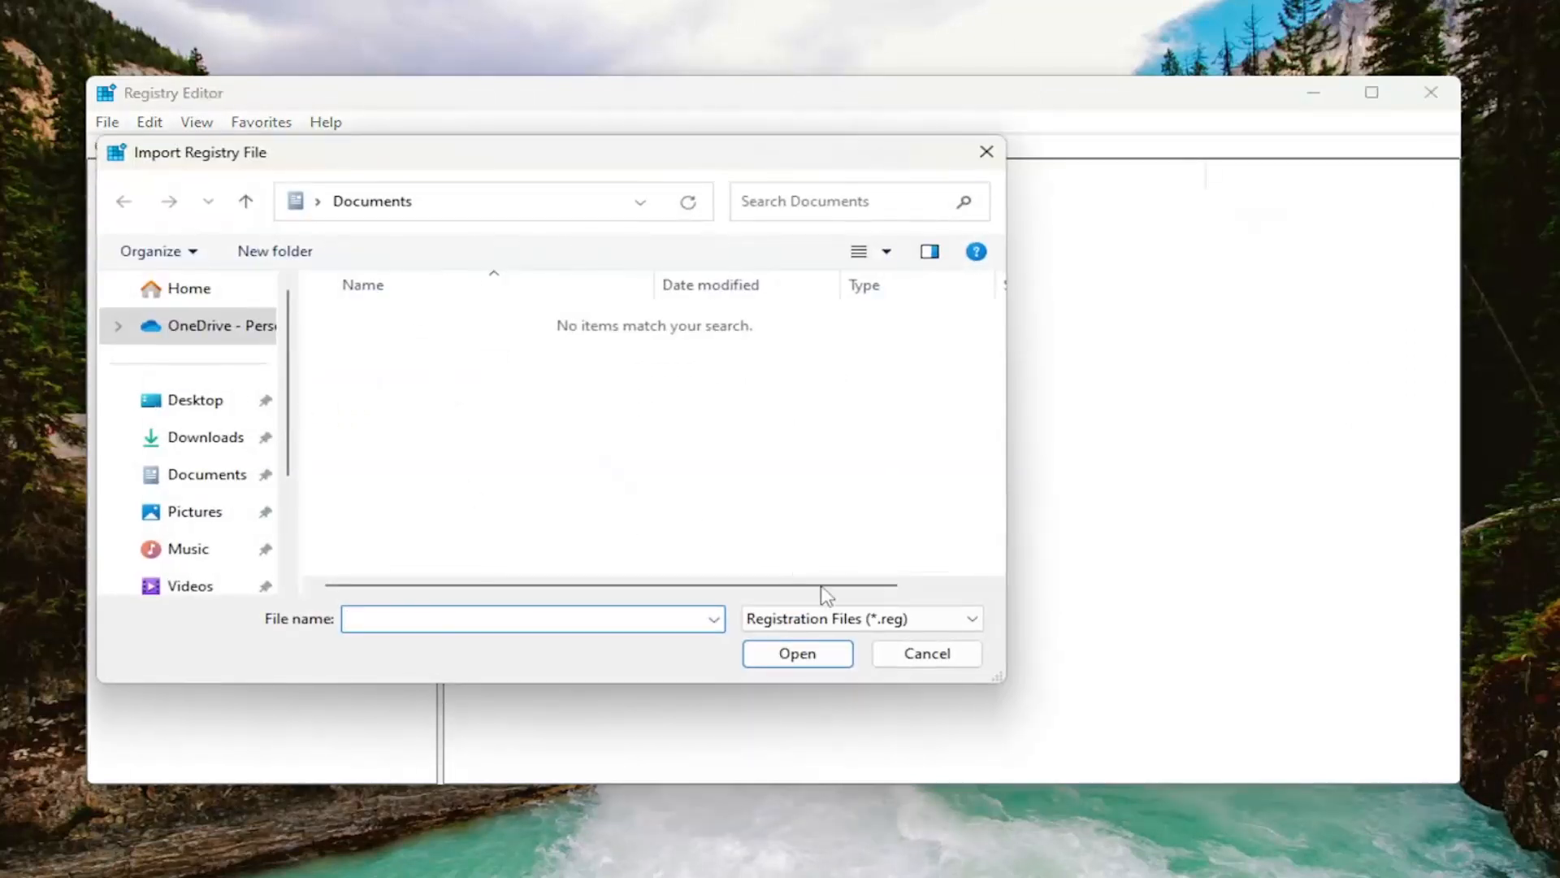
left_click(925, 653)
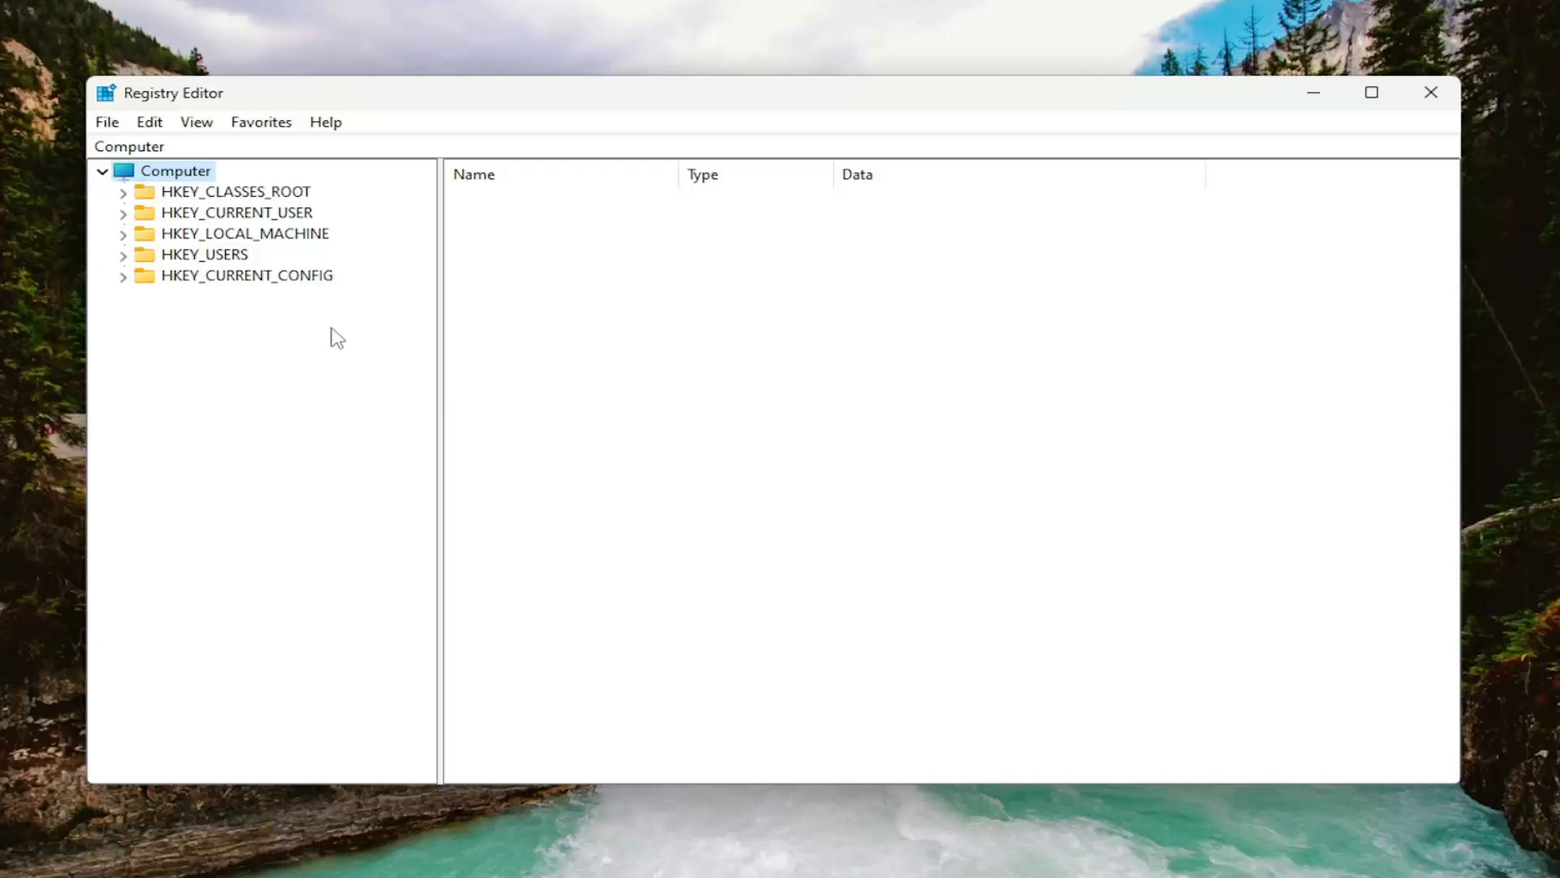
mouse_move(274, 304)
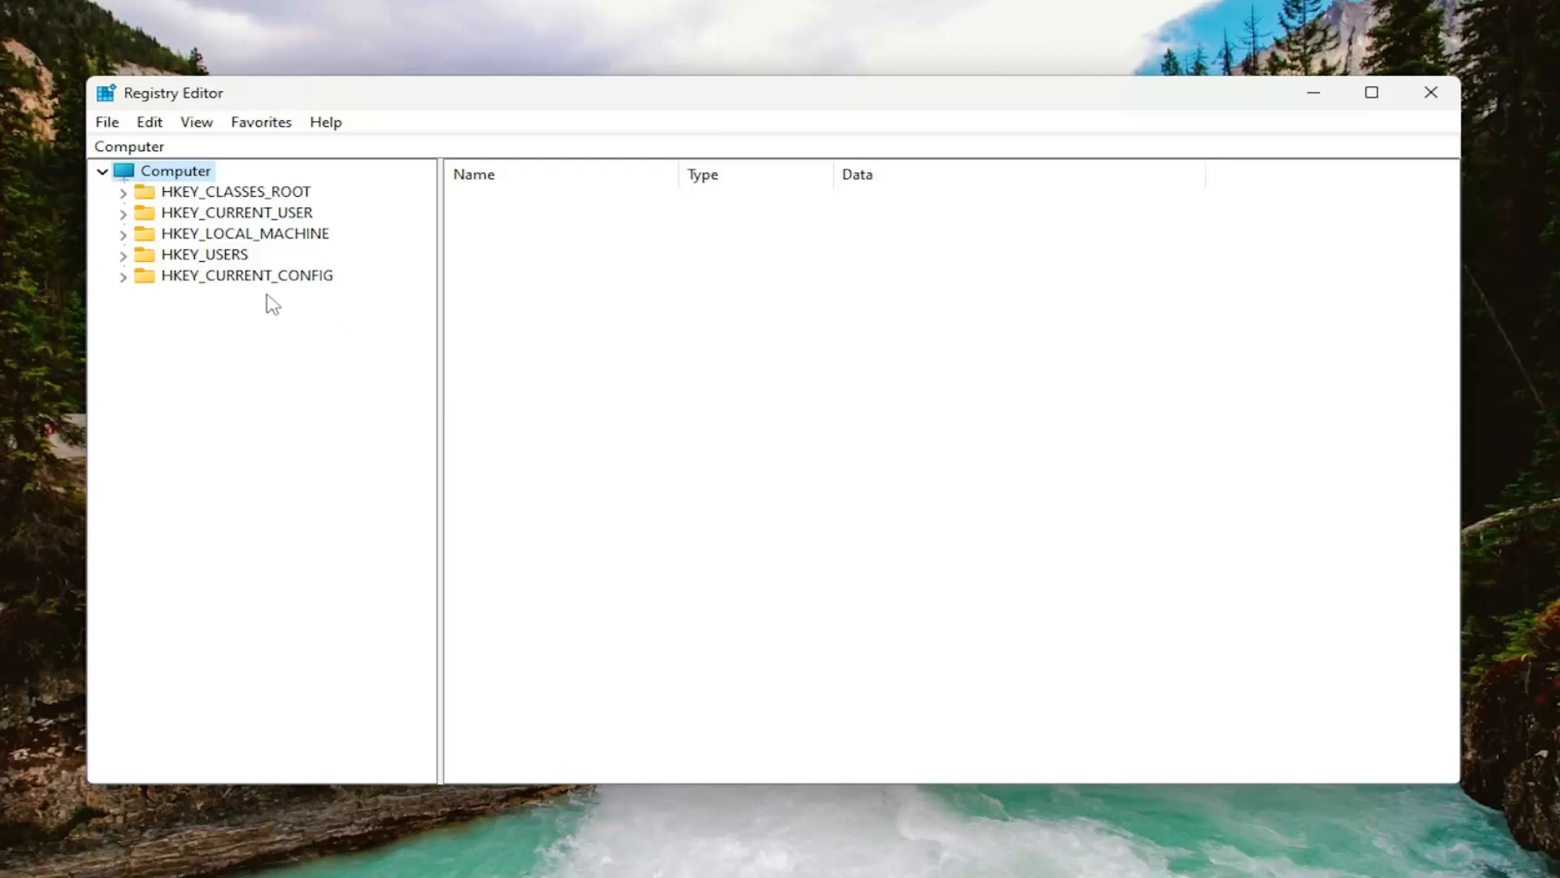
mouse_move(259, 249)
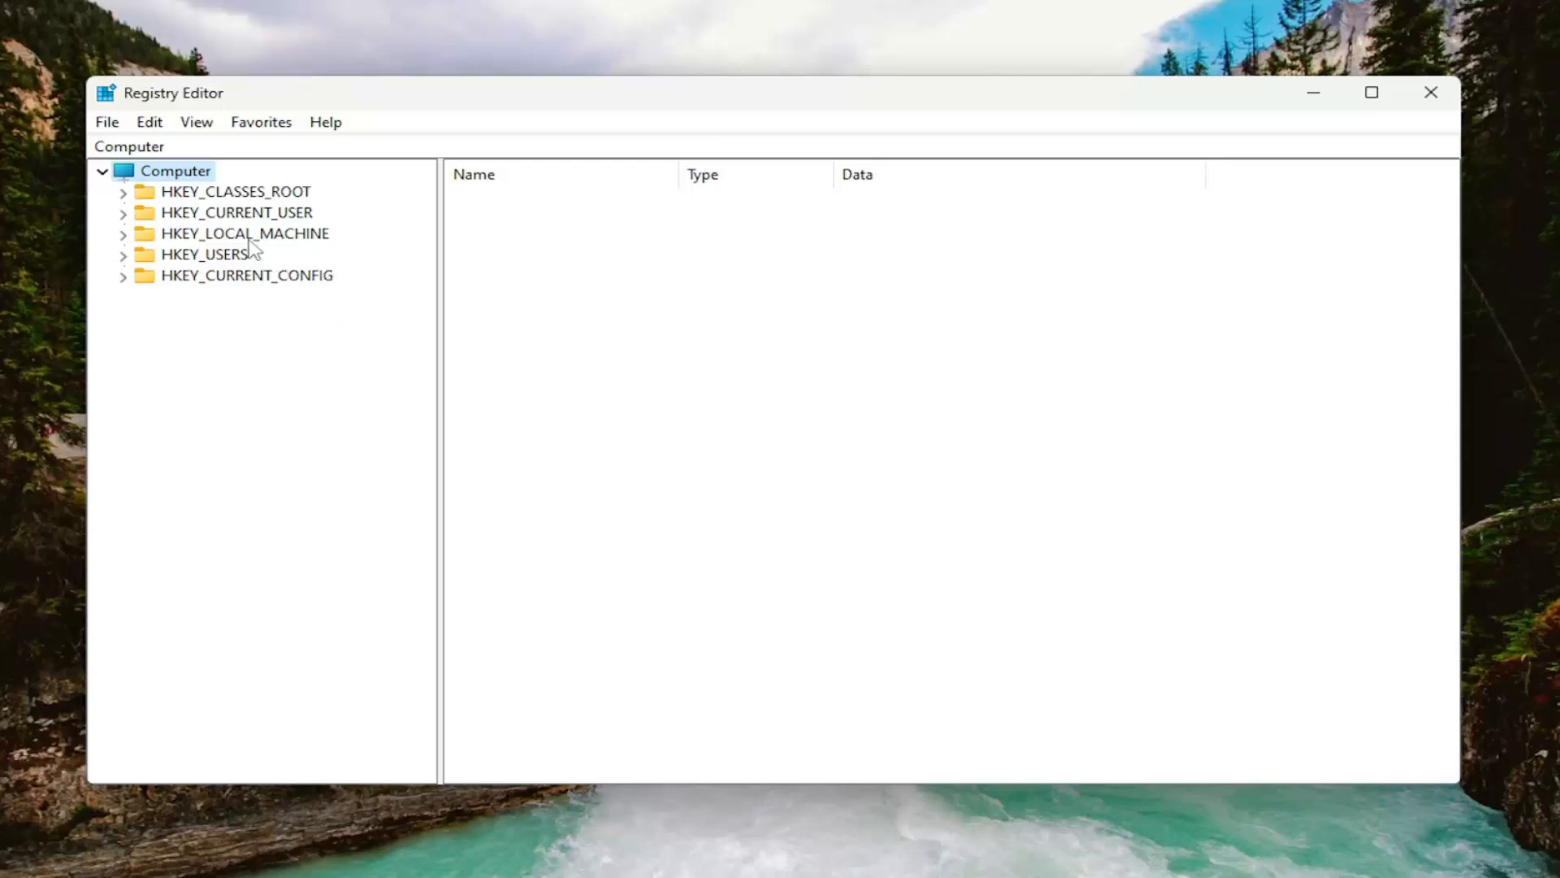
mouse_move(209, 257)
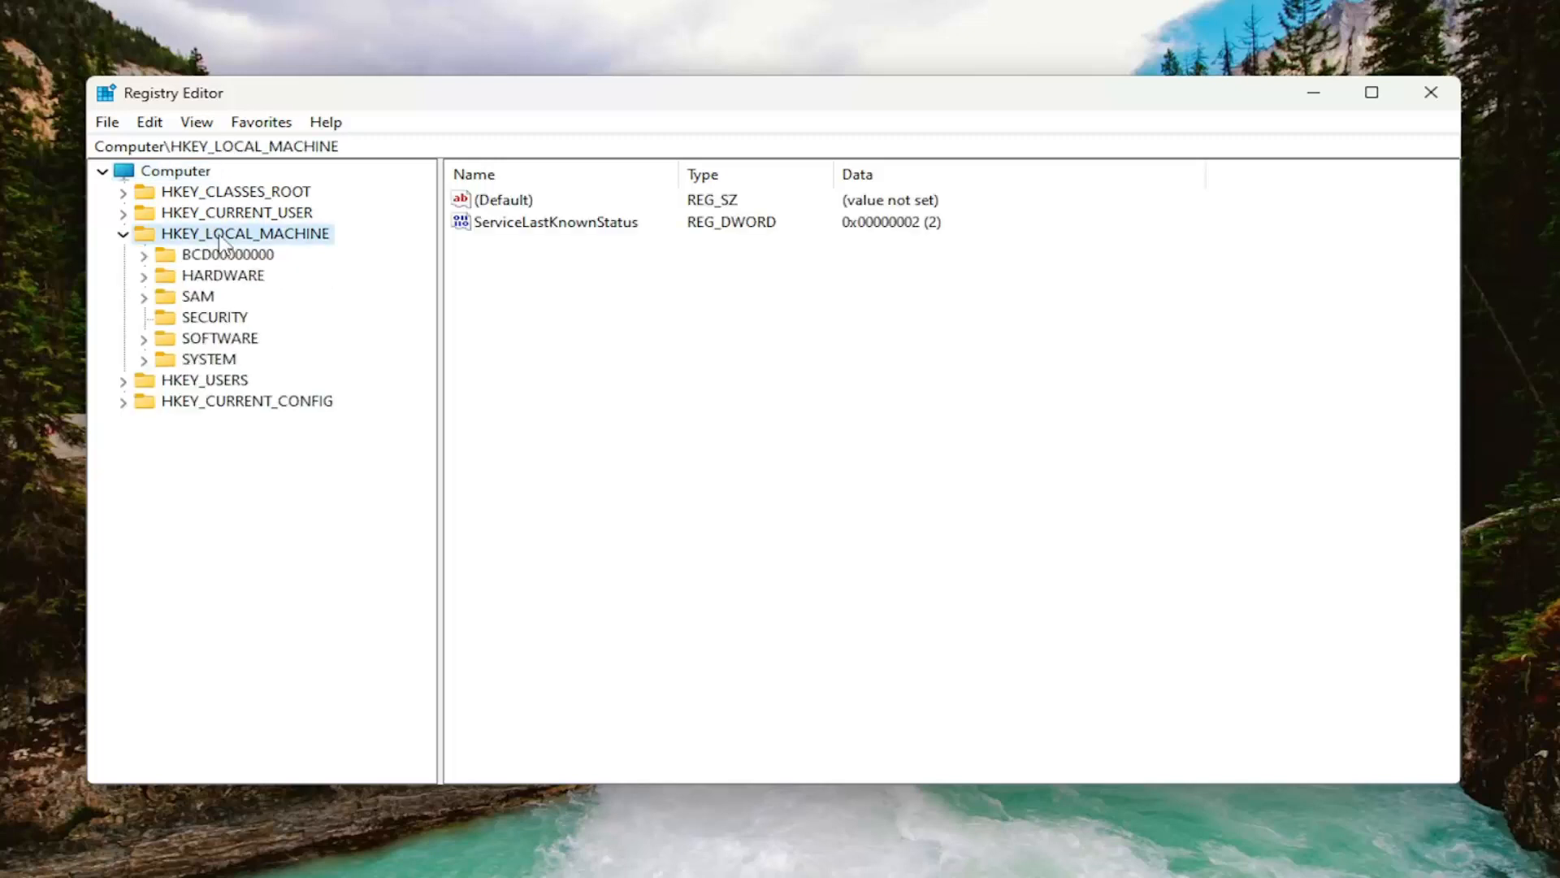
mouse_move(213, 366)
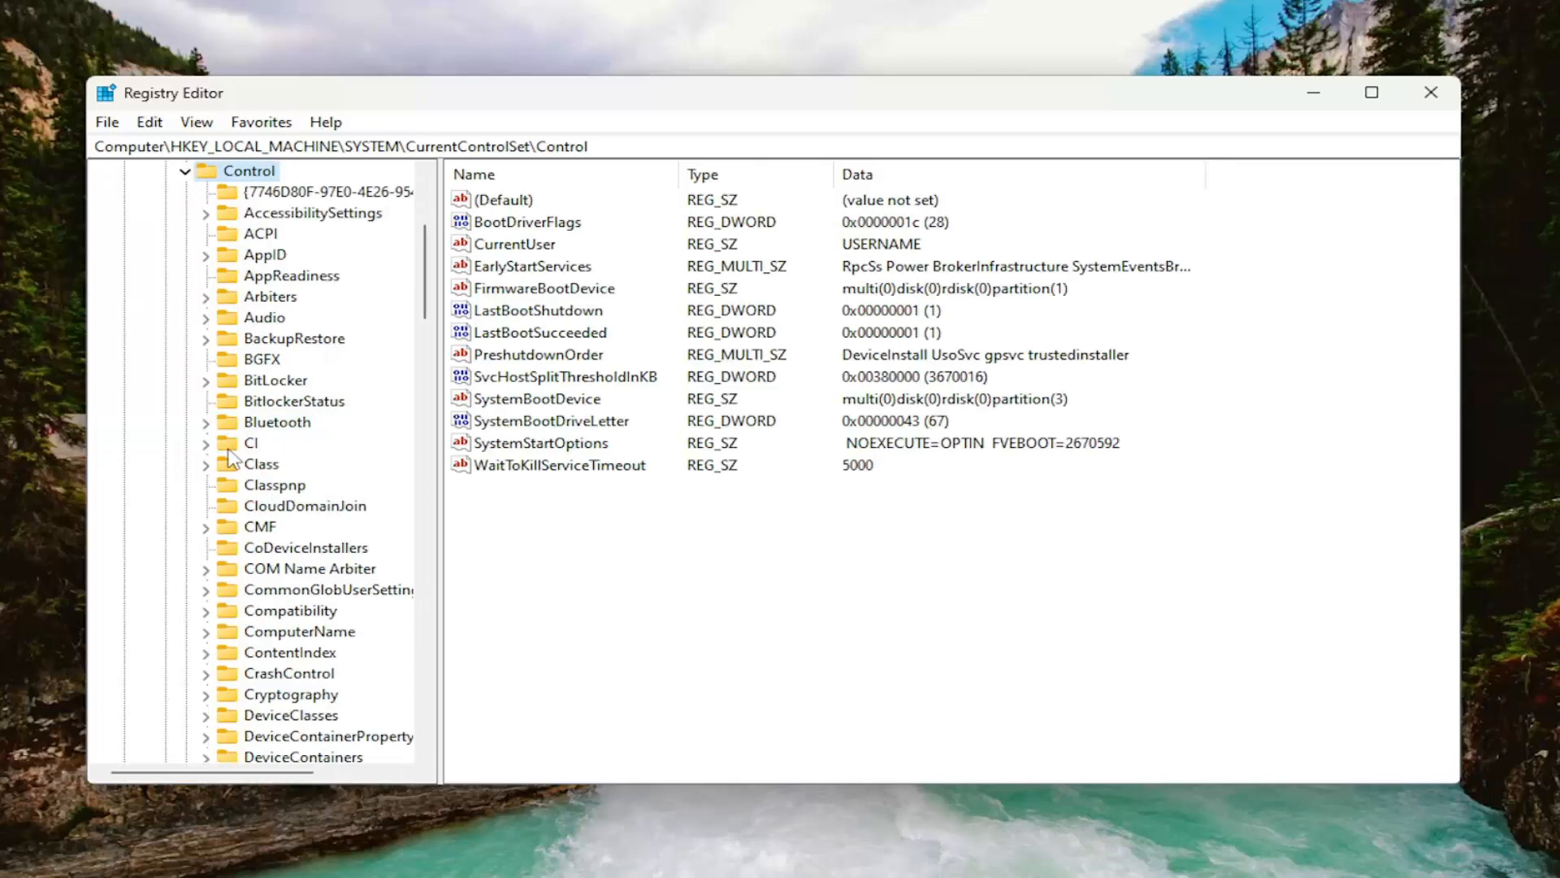
Scroll down the Control subkeys and select the Power key to list its values
scroll("down", 3)
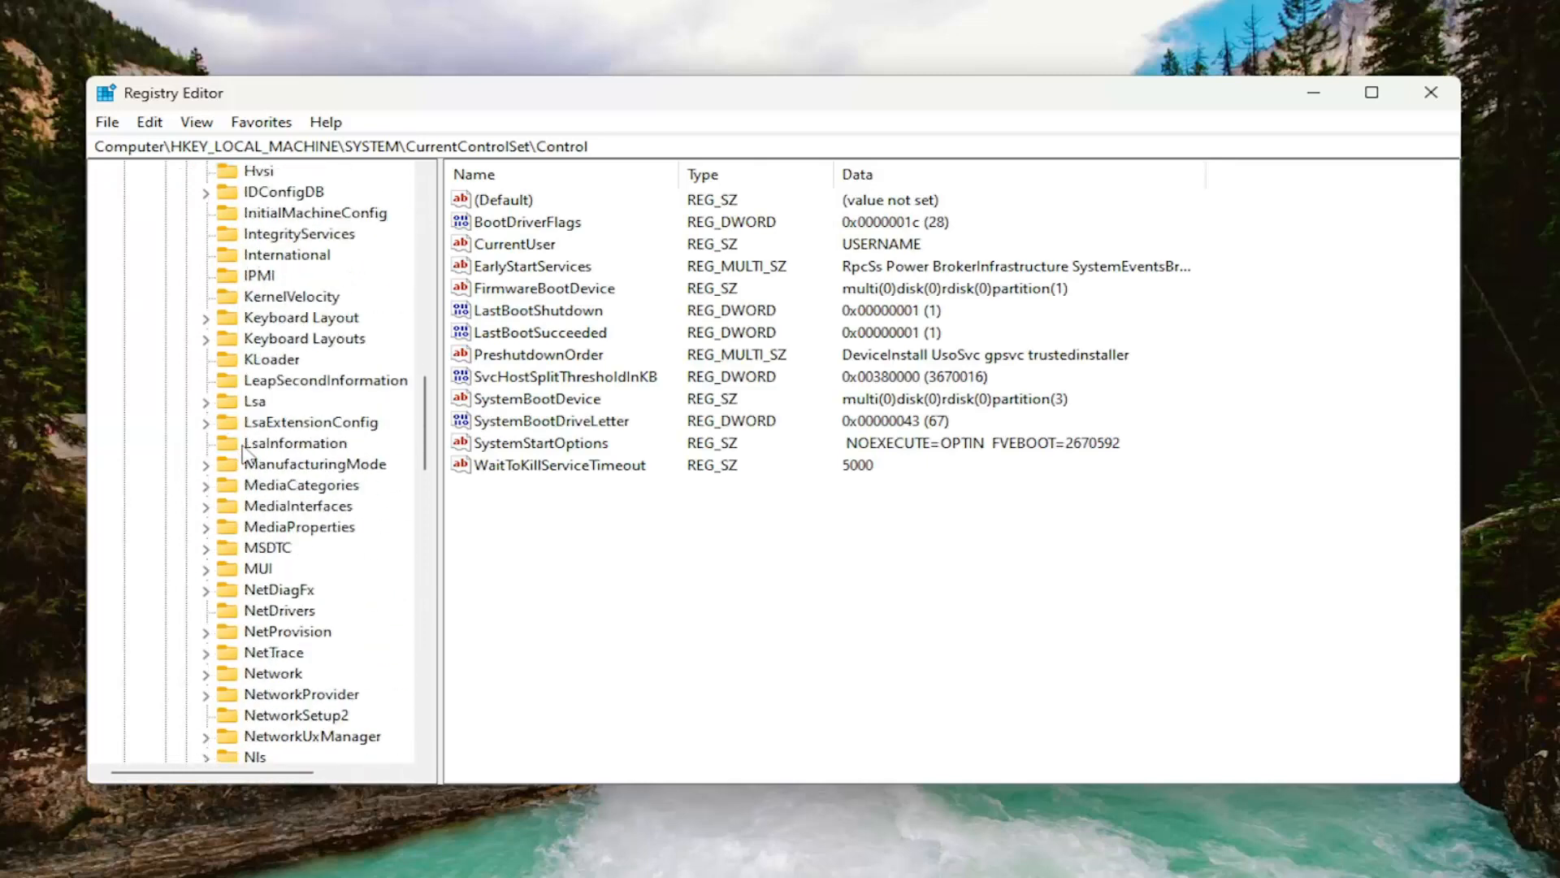
scroll("down", 3)
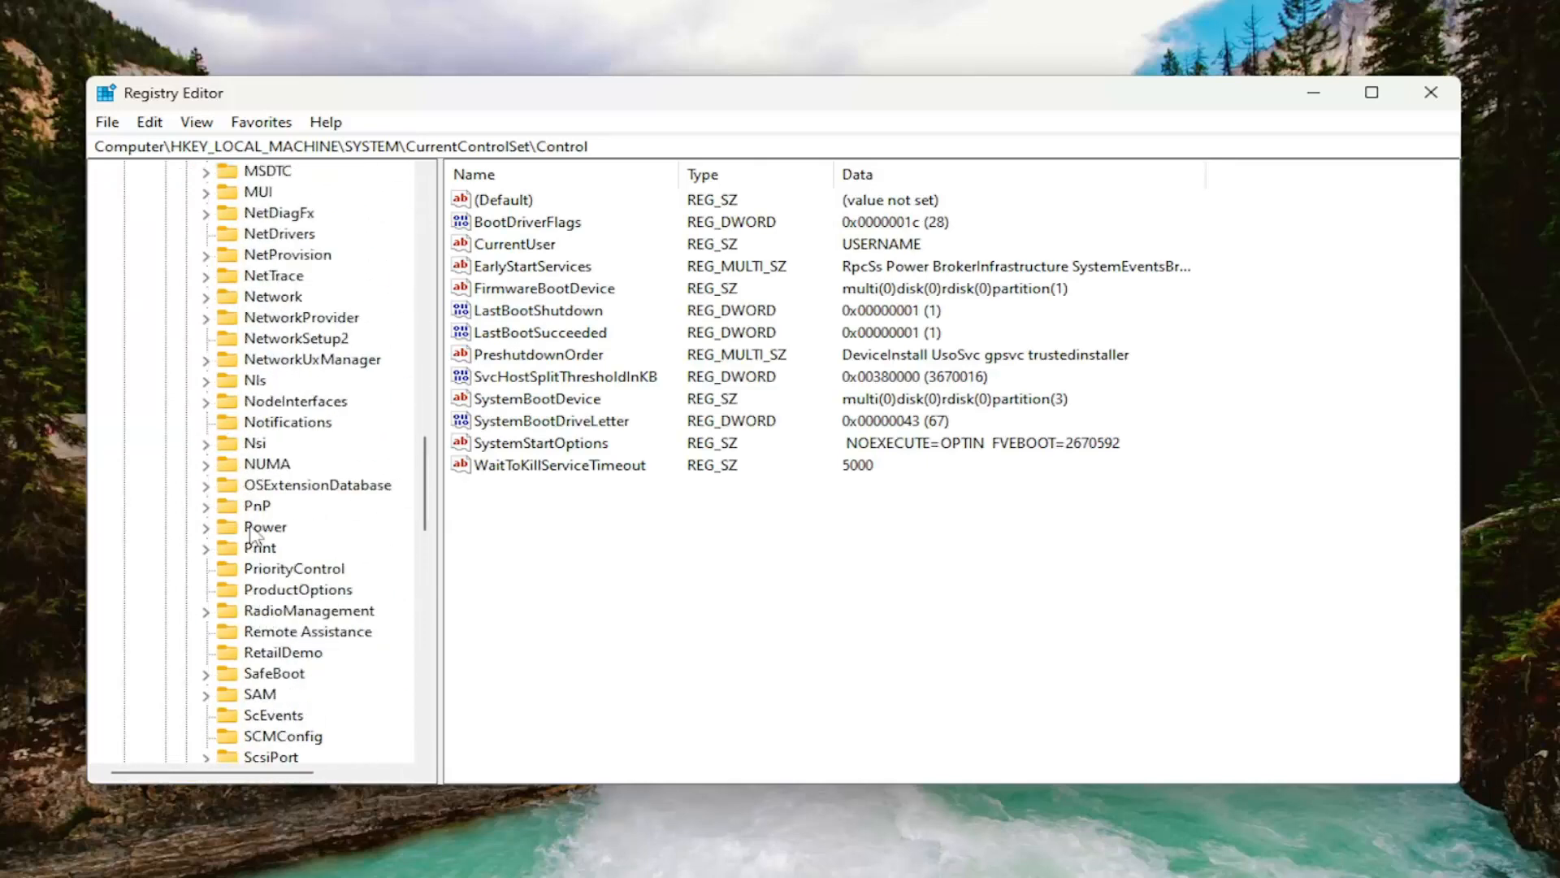
left_click(265, 527)
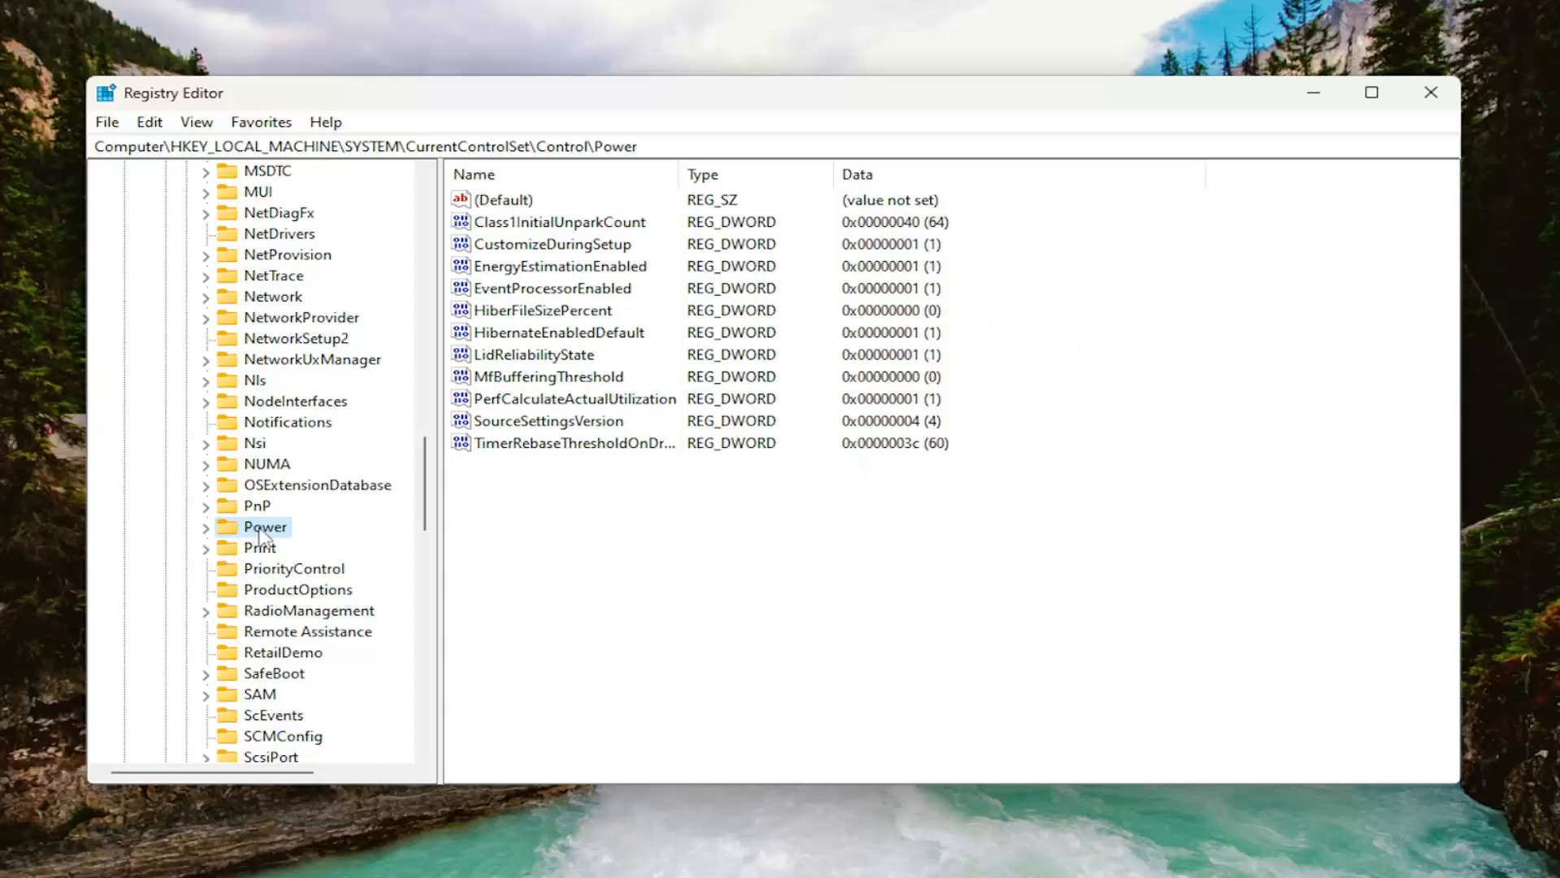
mouse_move(266, 209)
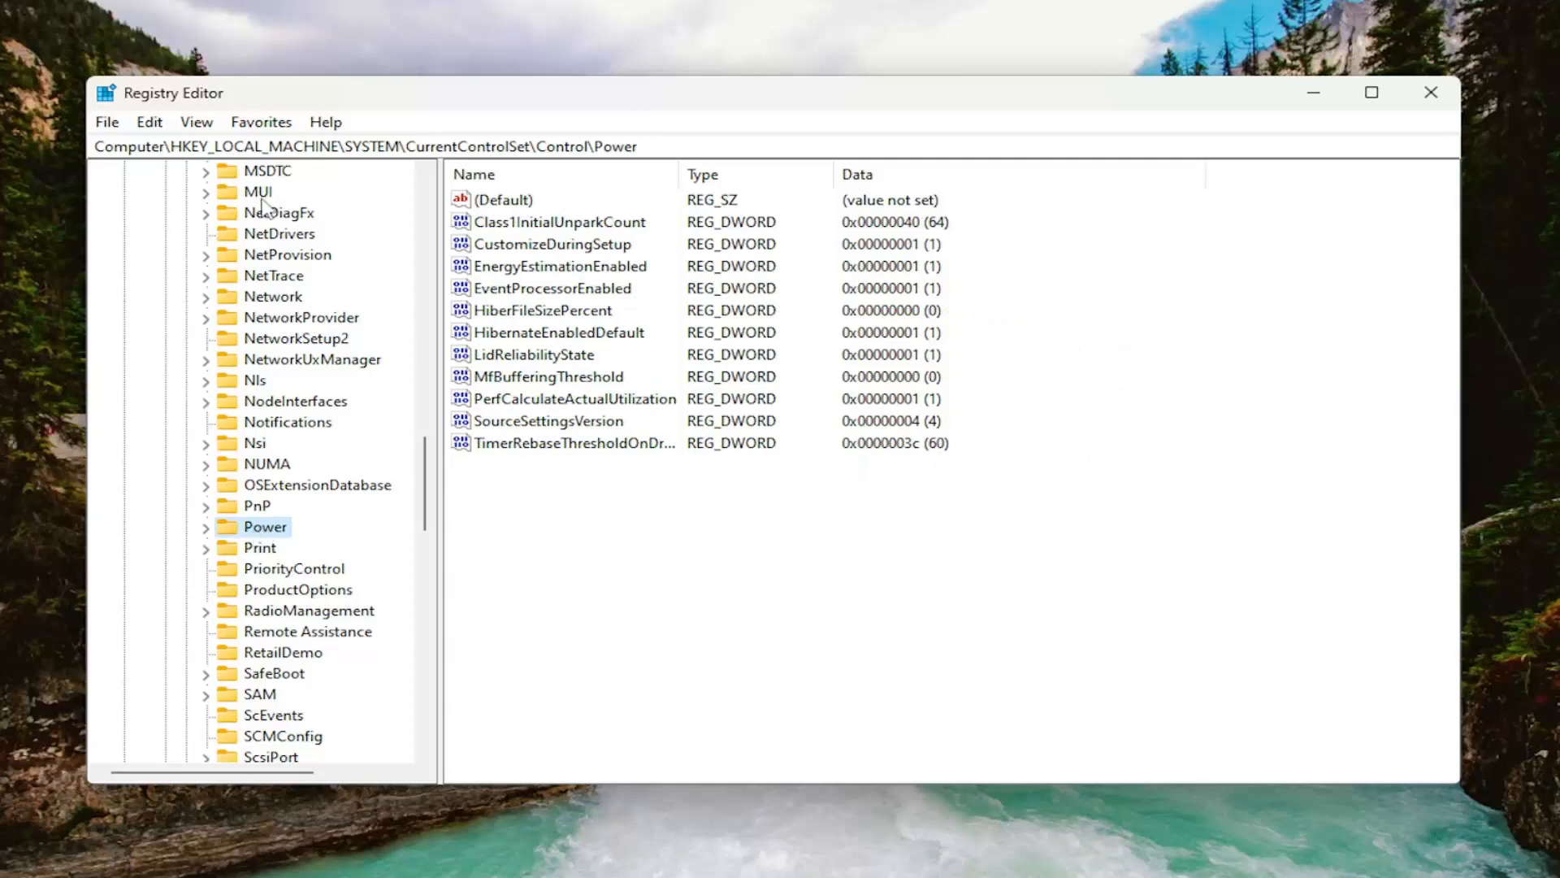
mouse_move(327, 122)
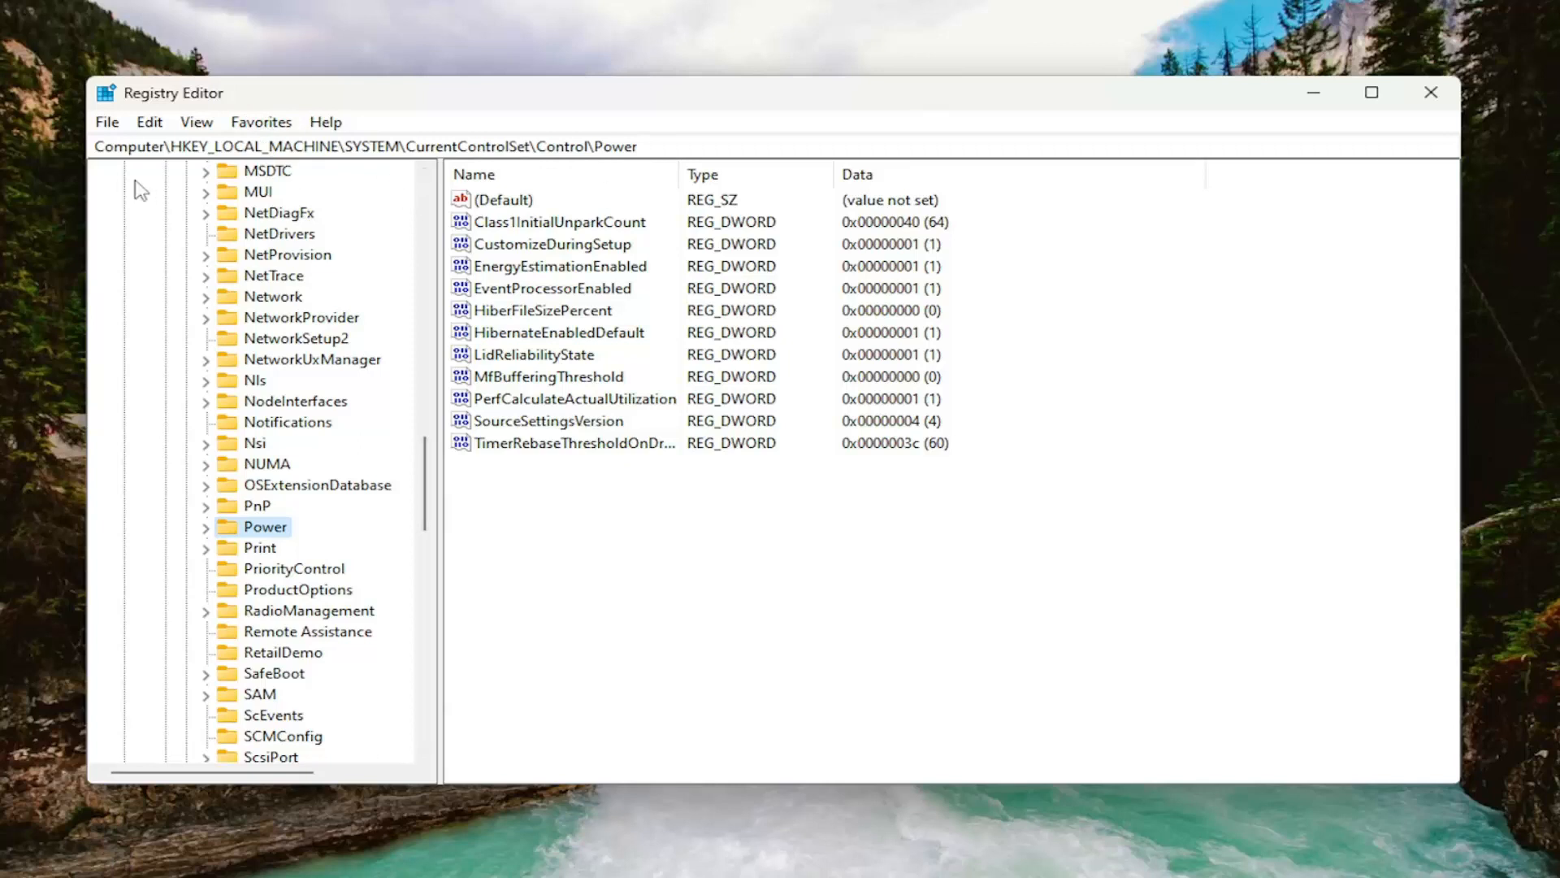
mouse_move(312, 201)
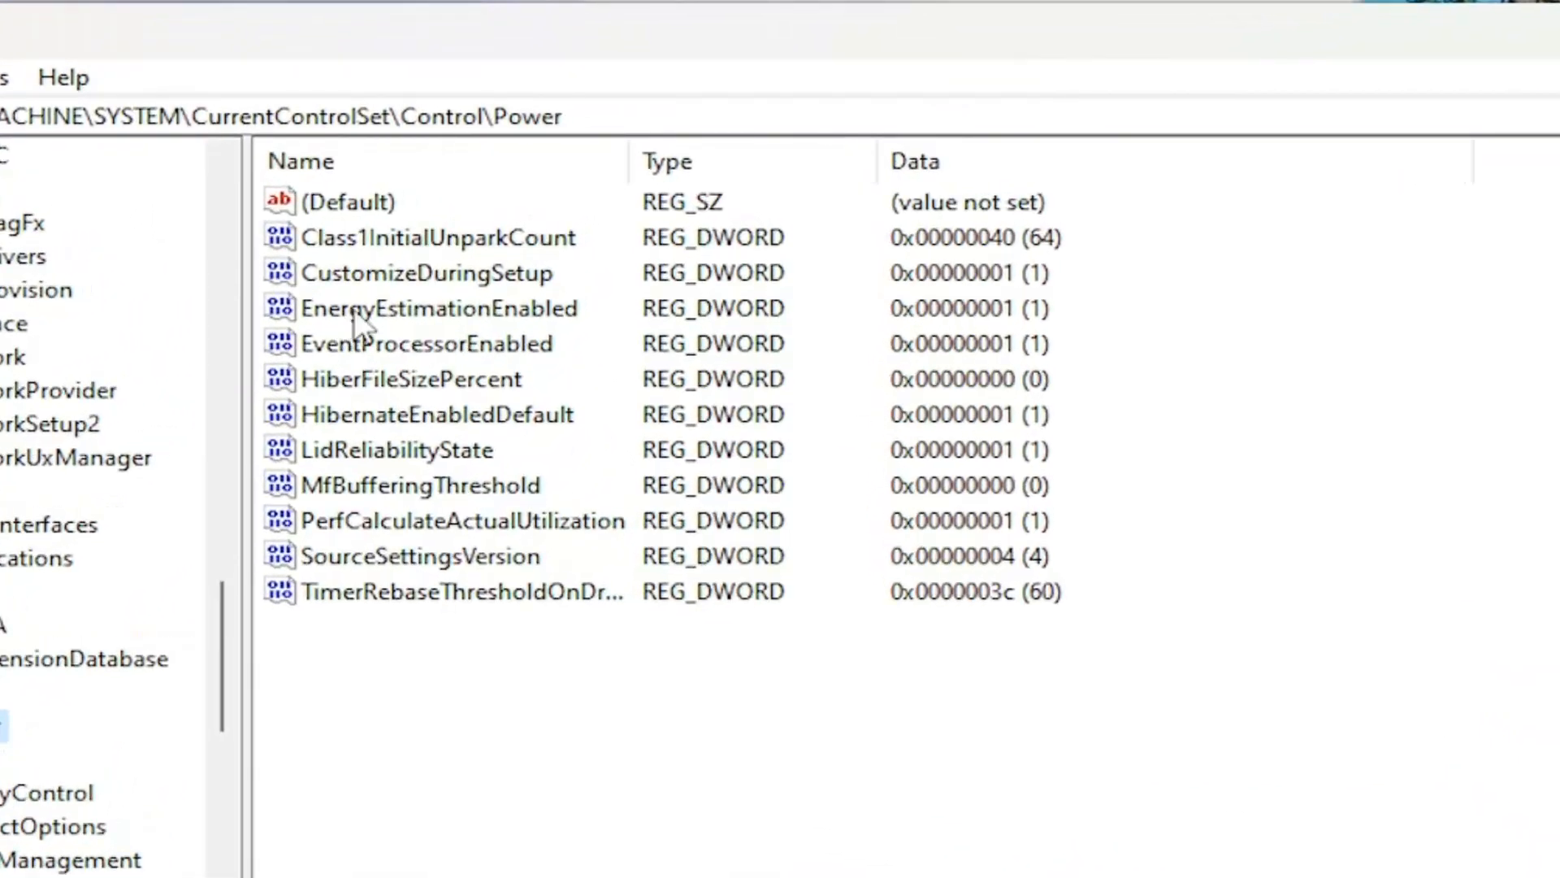
Open EnergyEstimationEnabled and confirm its value data of 1 with OK
left_click(442, 307)
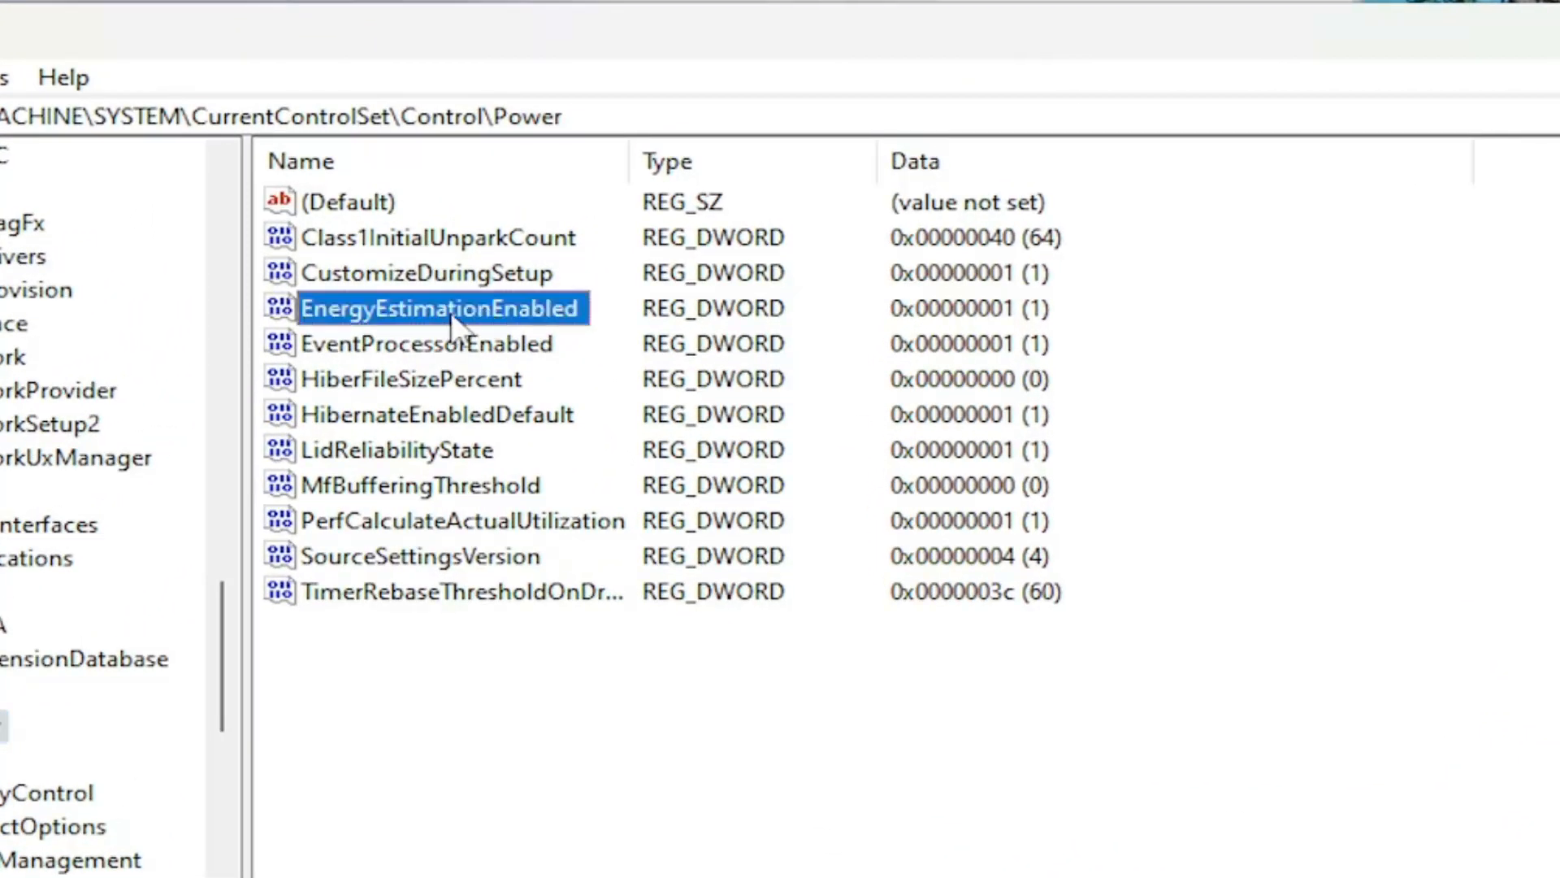
mouse_move(386, 309)
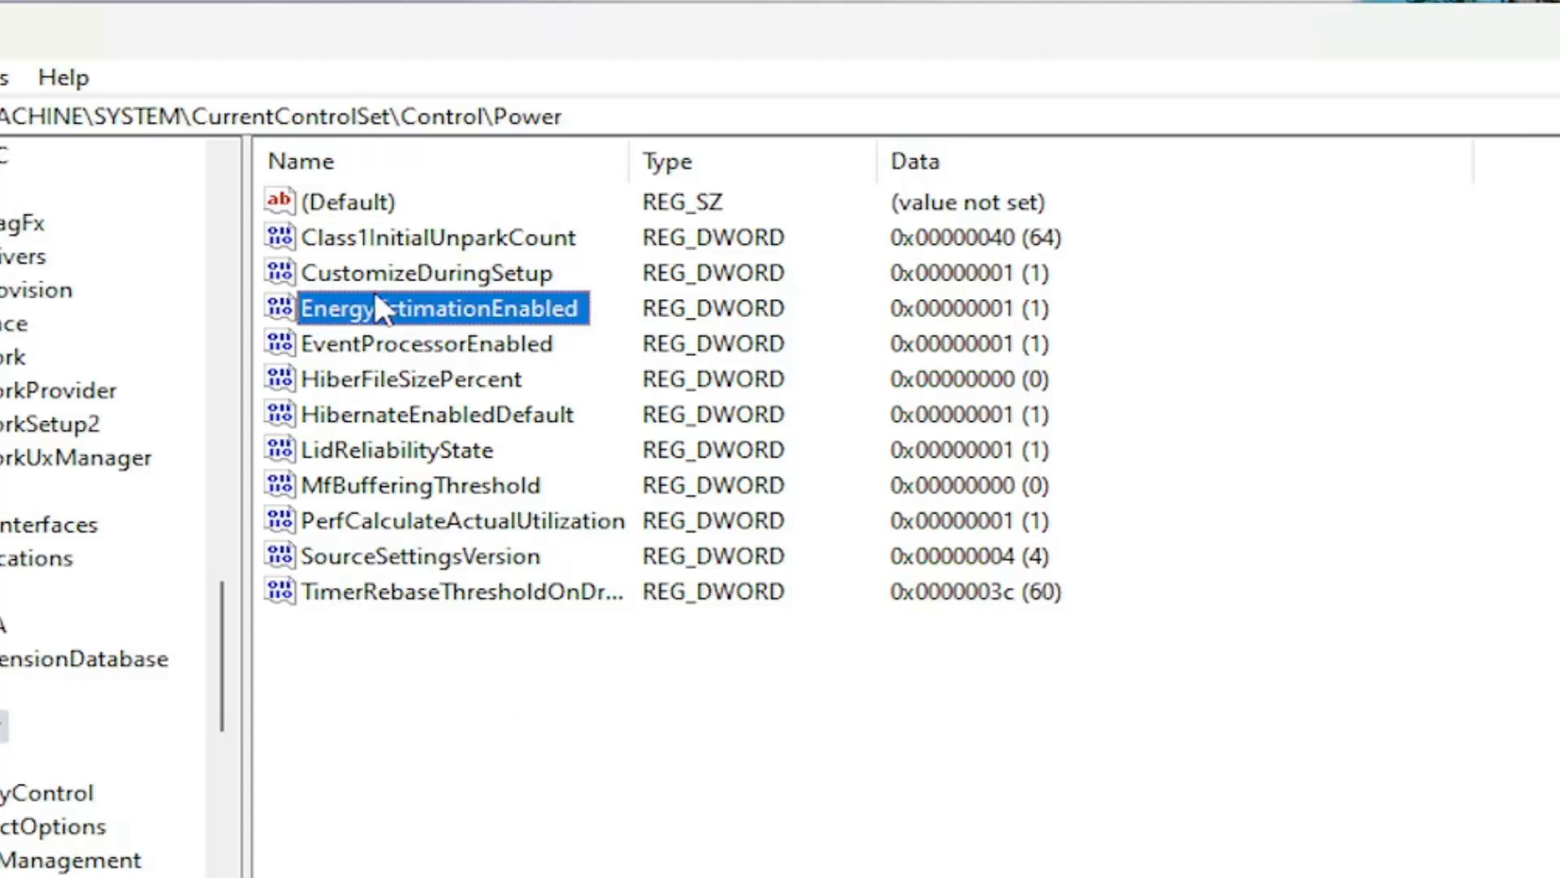
mouse_move(581, 696)
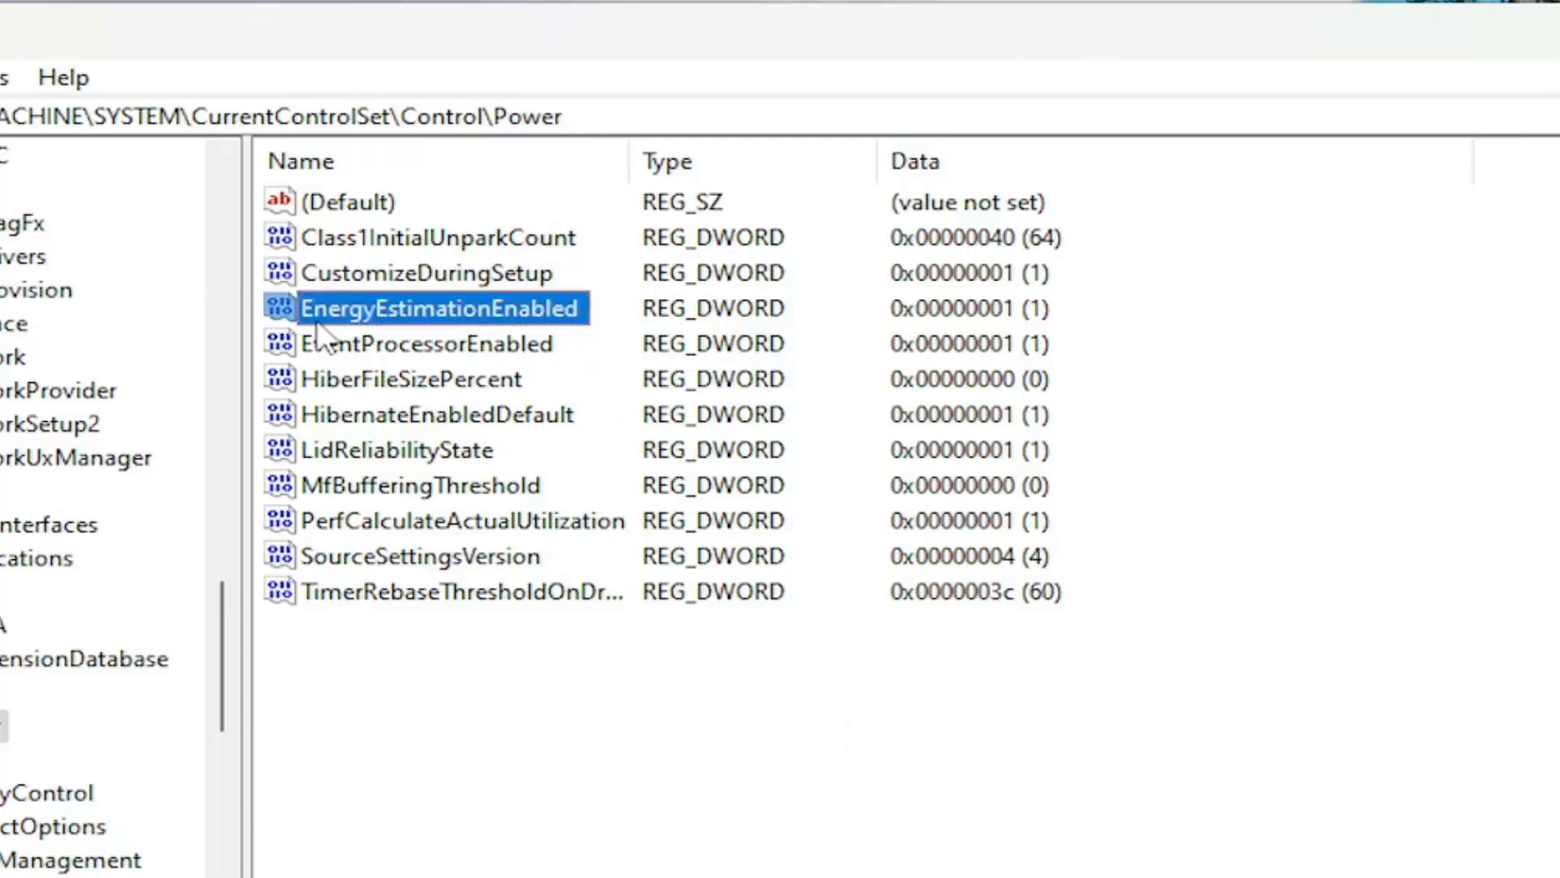
mouse_move(511, 323)
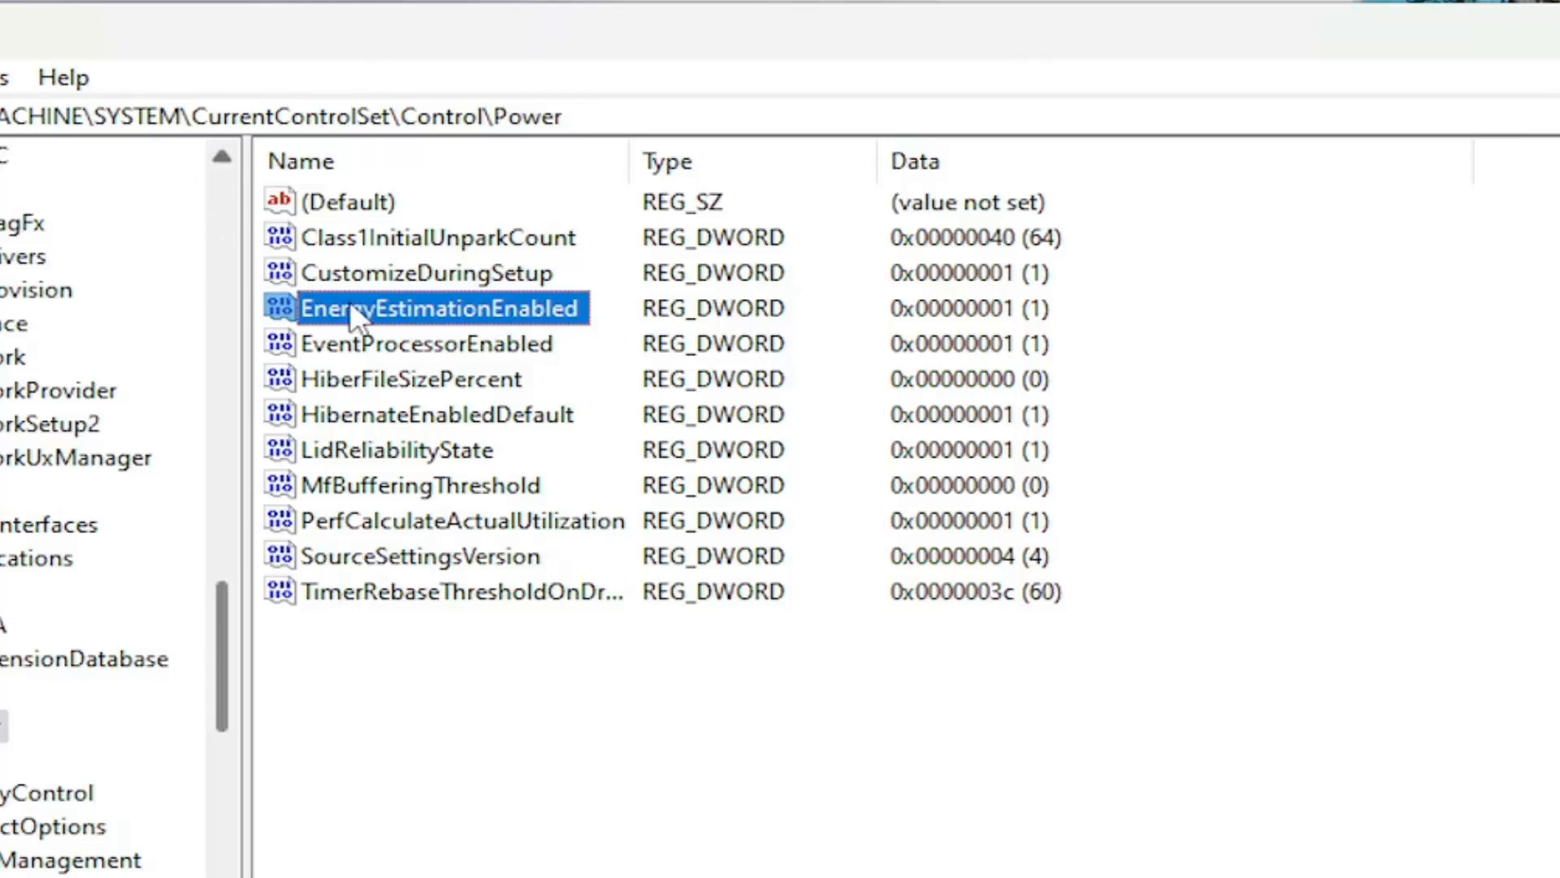
double_click(445, 307)
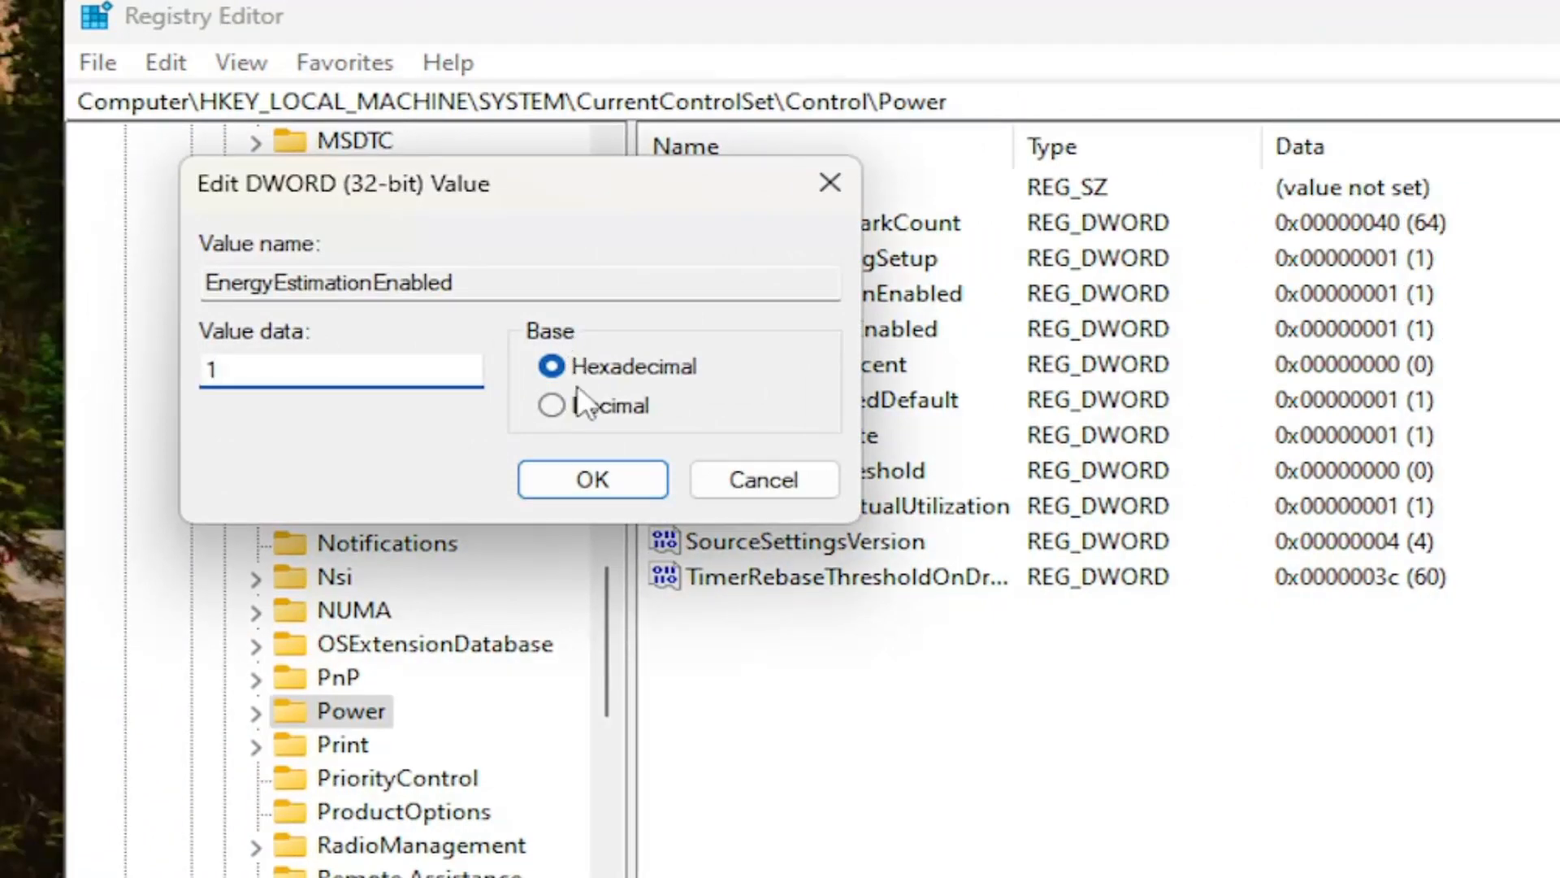
left_click(592, 479)
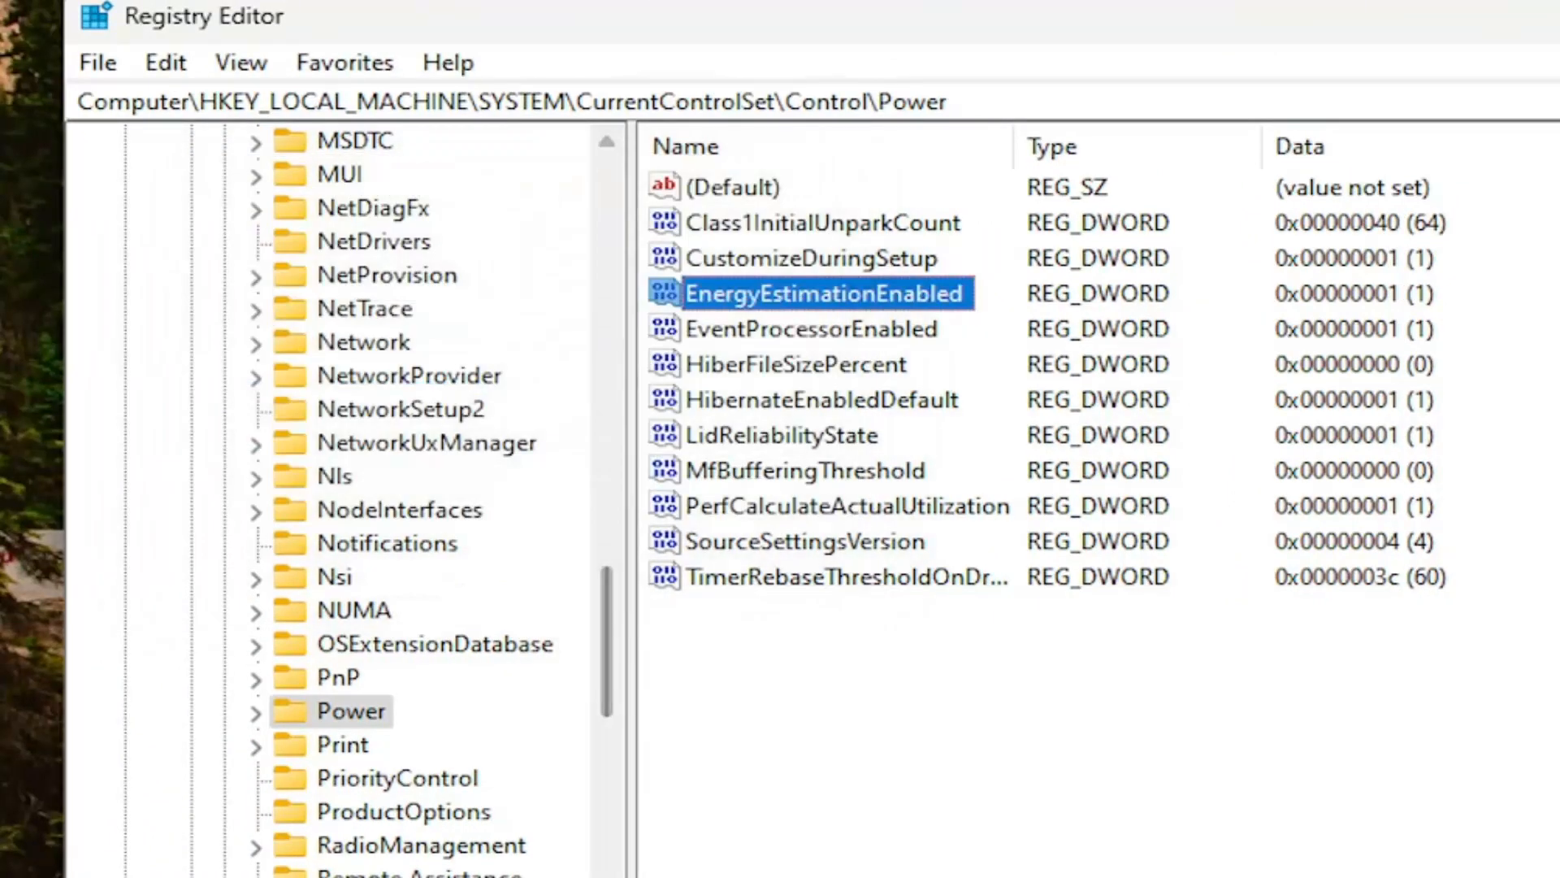
scroll("down", 3)
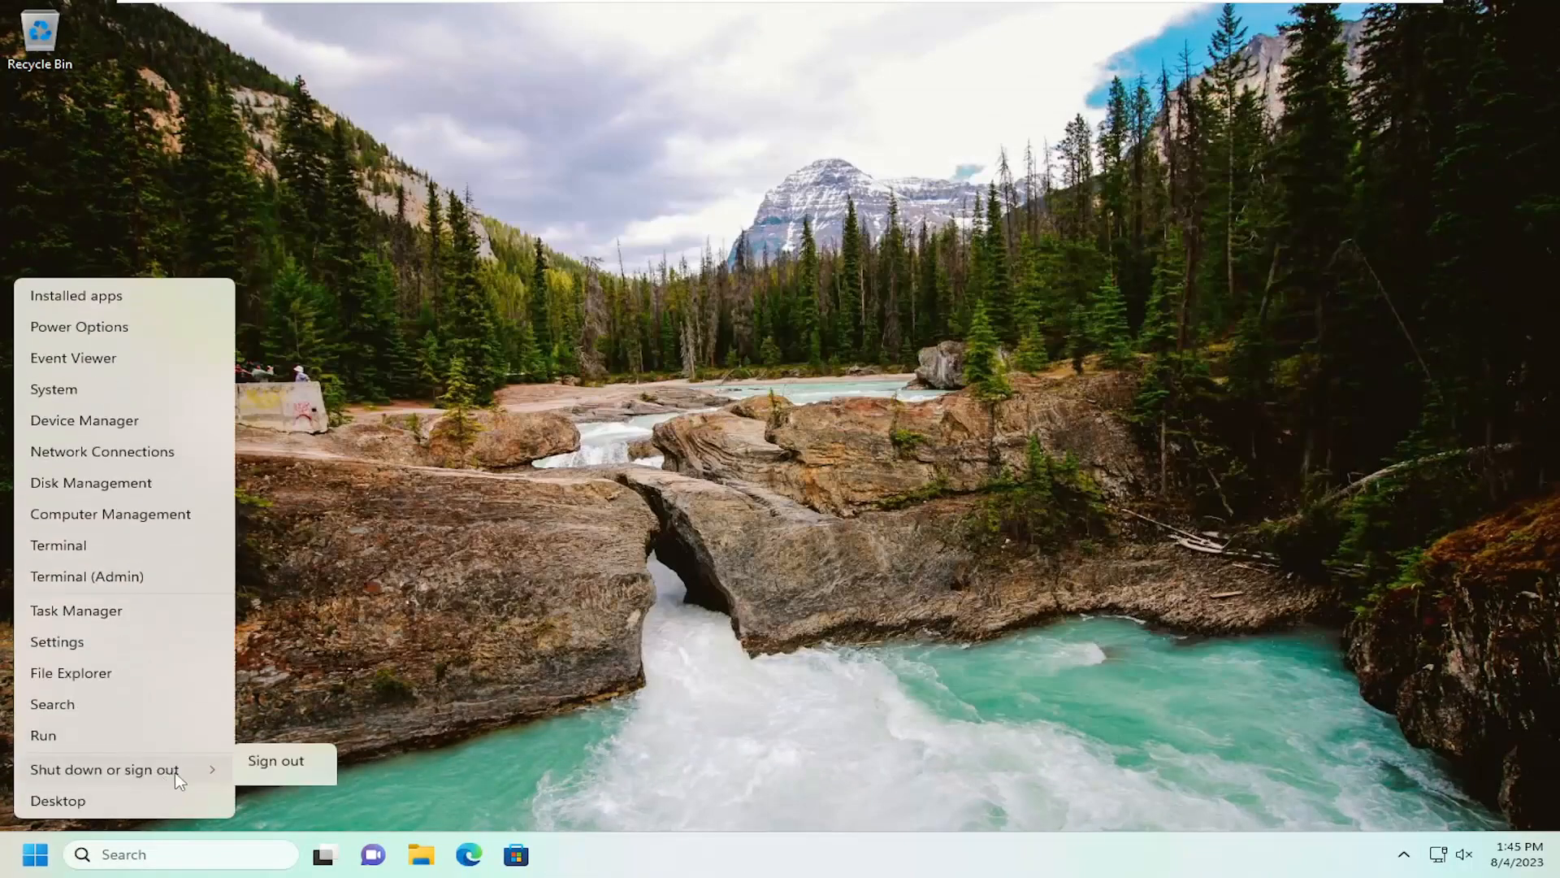
Choose Restart to reboot the computer
left_click(275, 760)
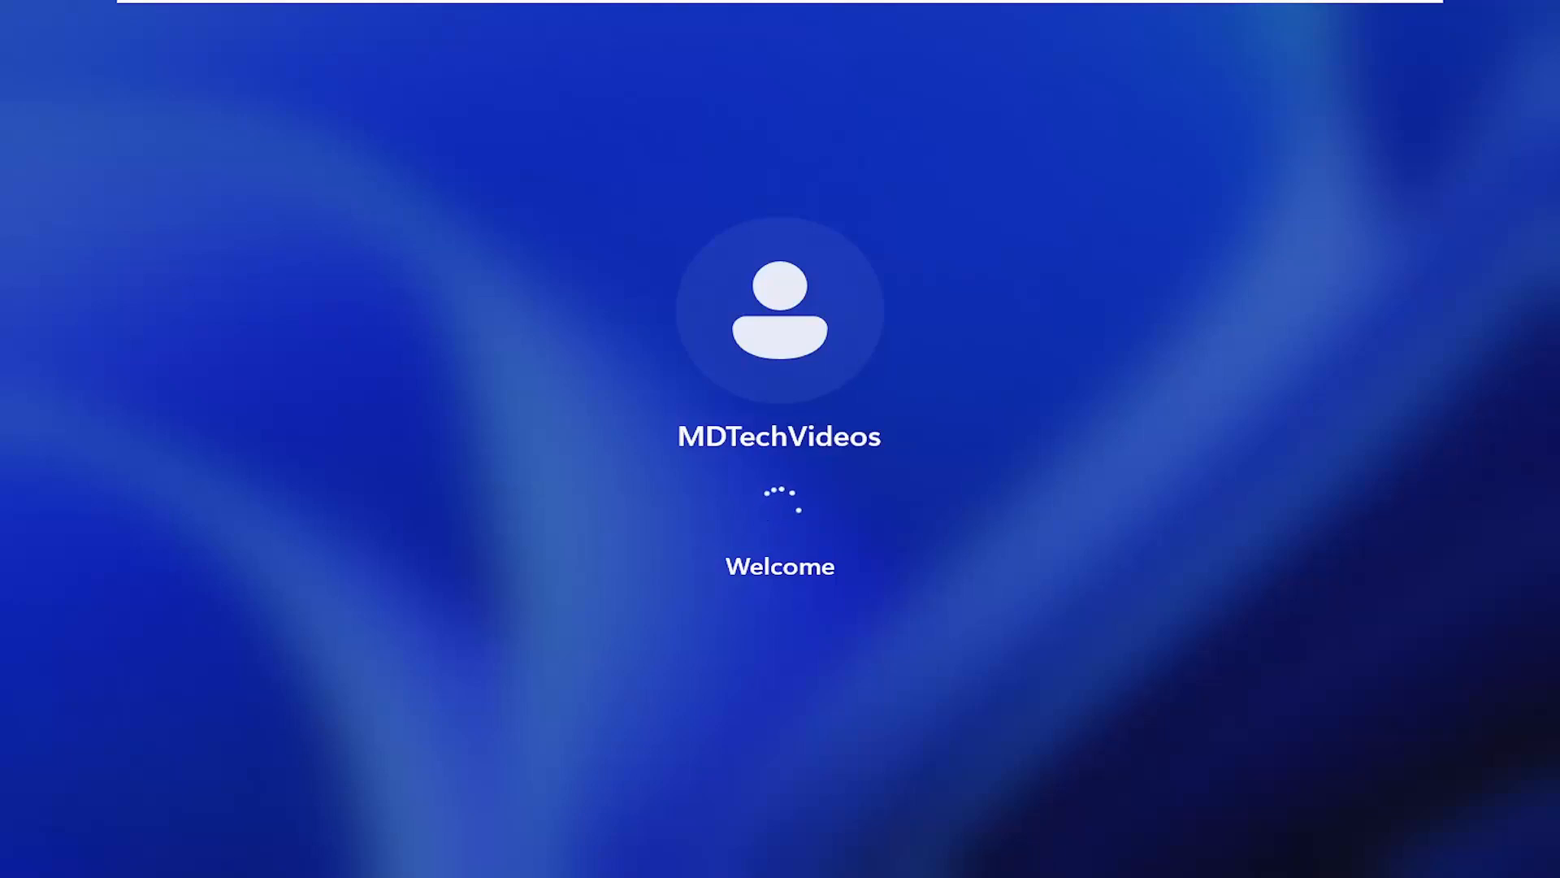